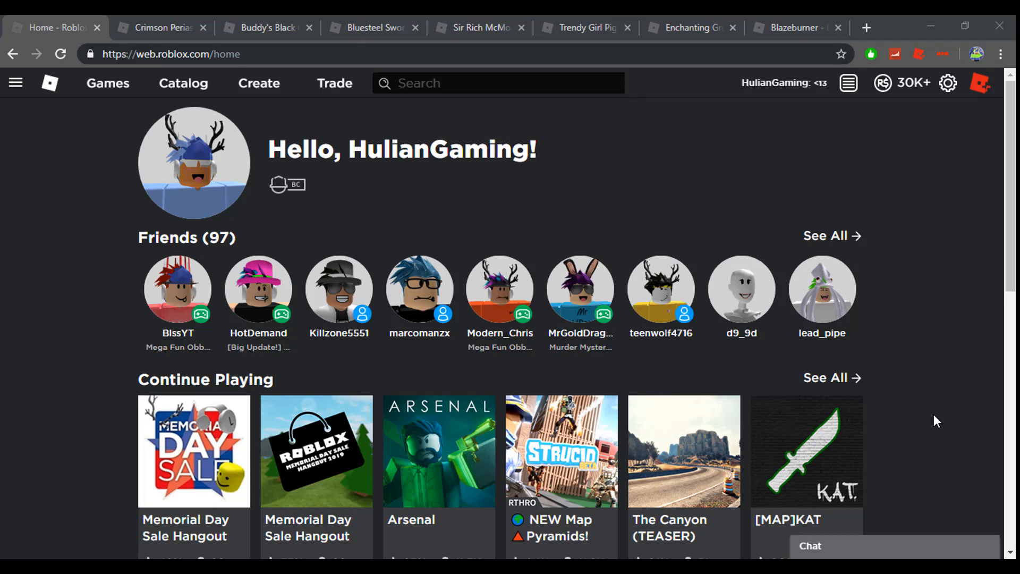
mouse_move(903, 438)
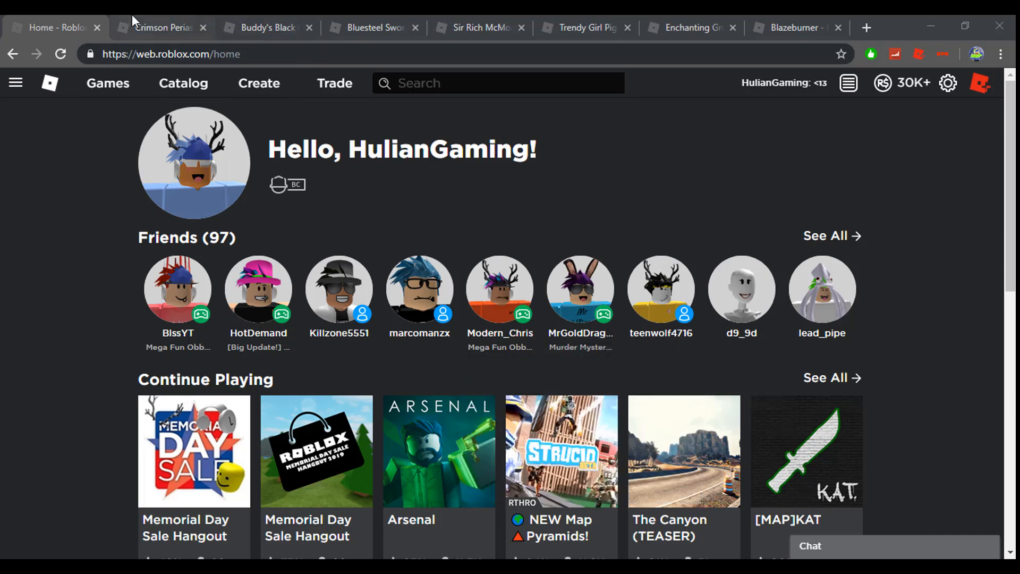
- Switch to the Crimson Periastron Crown tab and review its not-for-sale item page
click(165, 27)
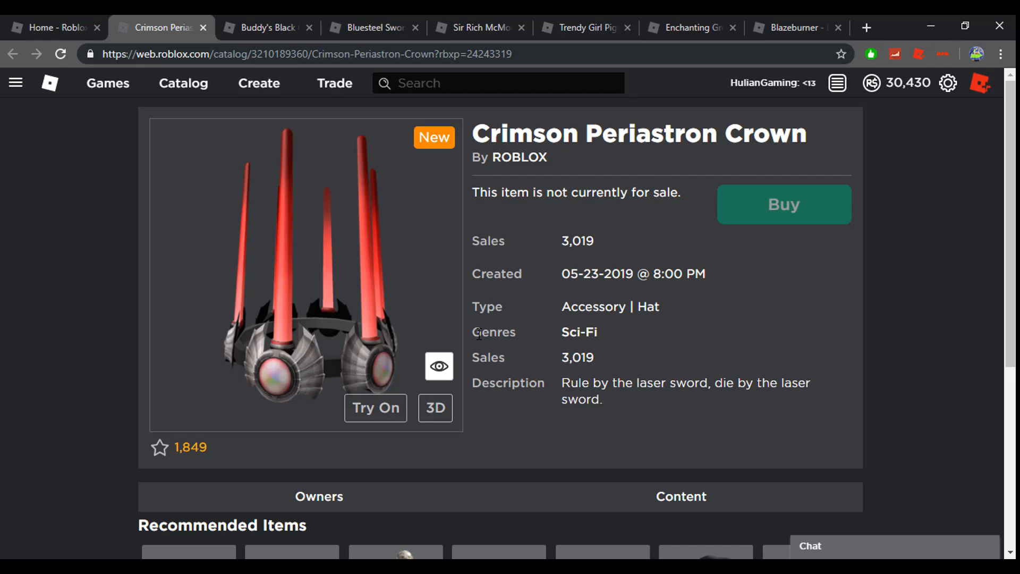
mouse_move(481, 329)
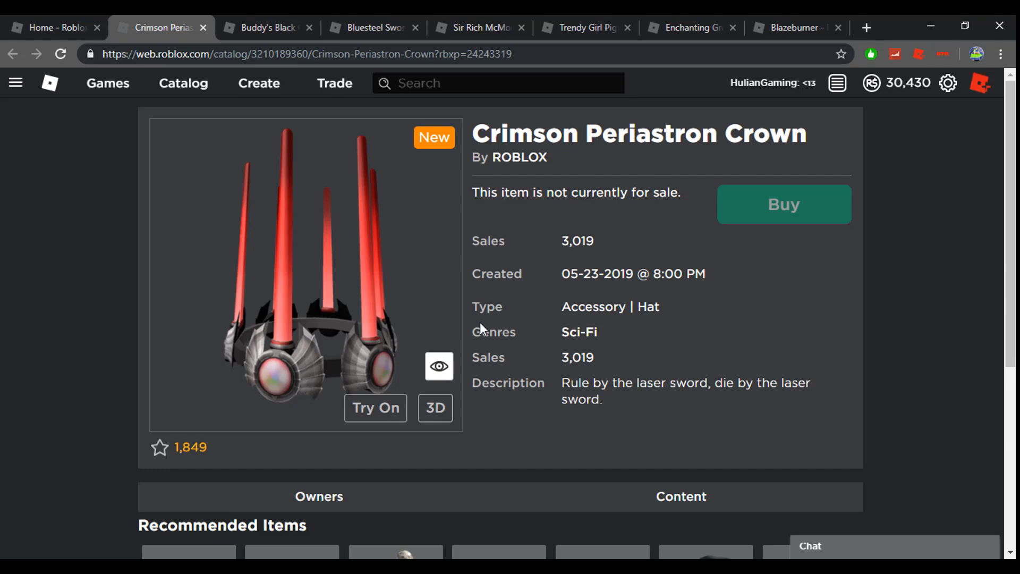
mouse_move(440, 329)
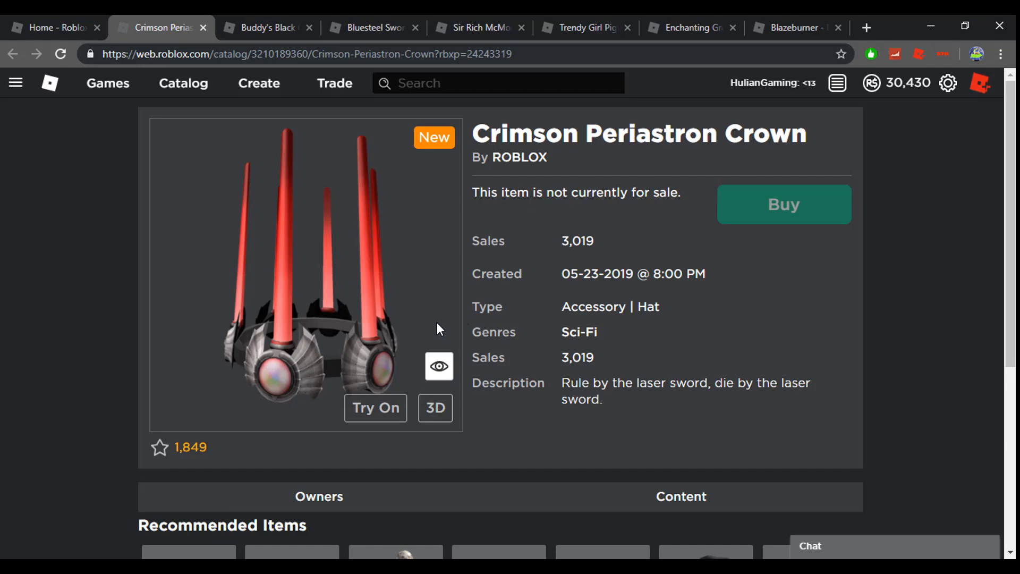
mouse_move(469, 199)
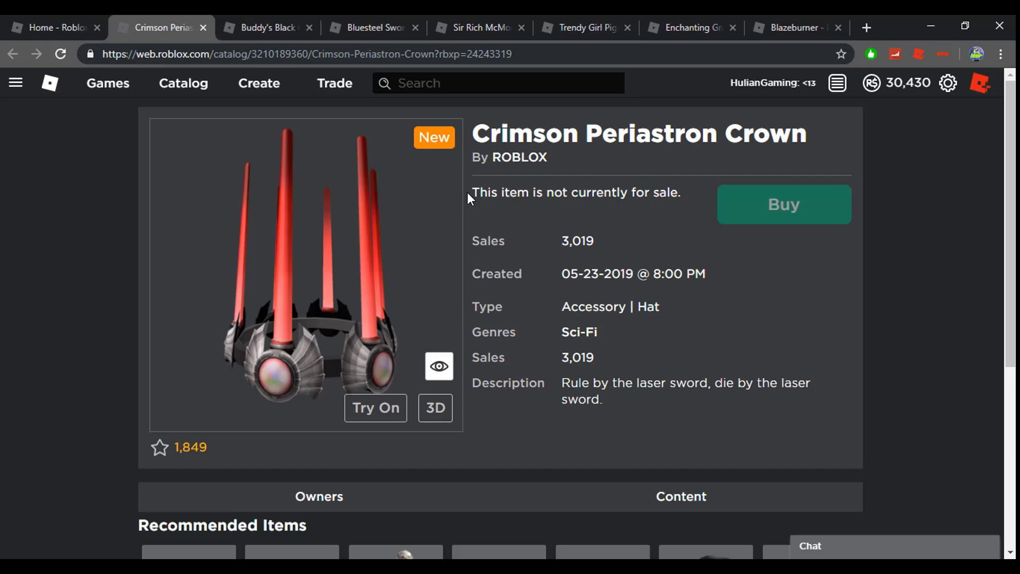
drag(472, 192, 679, 193)
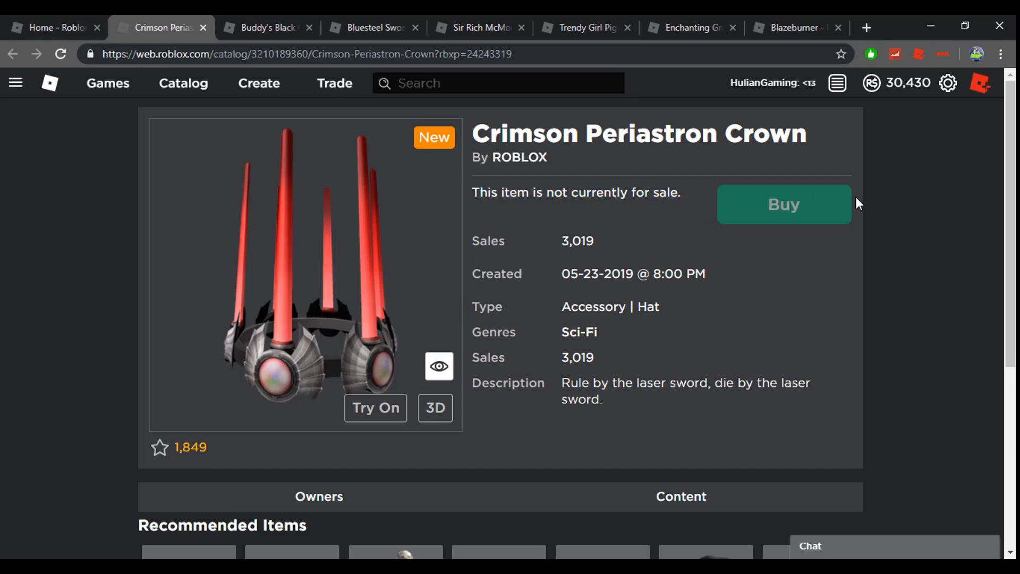
mouse_move(824, 200)
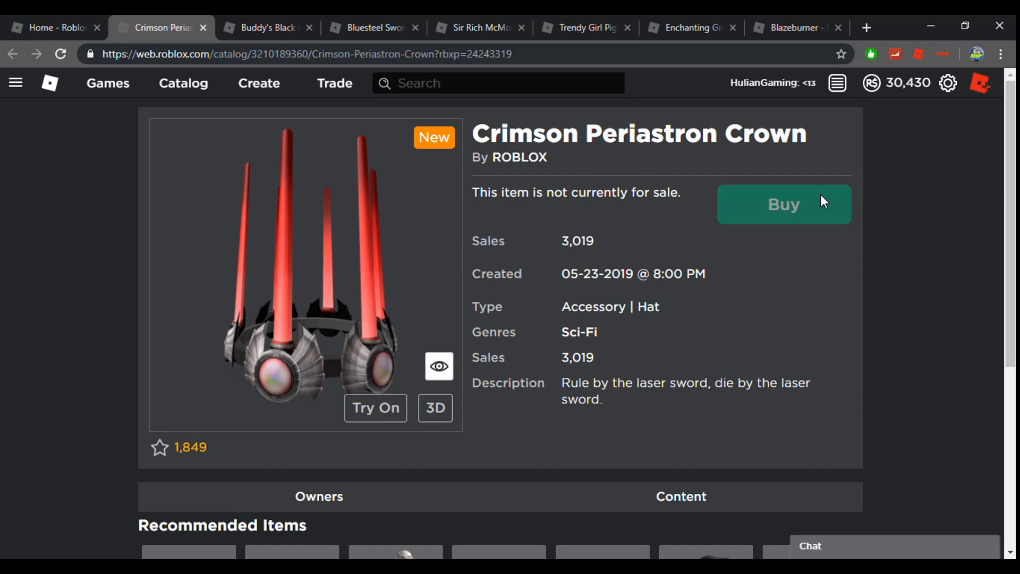
mouse_move(832, 215)
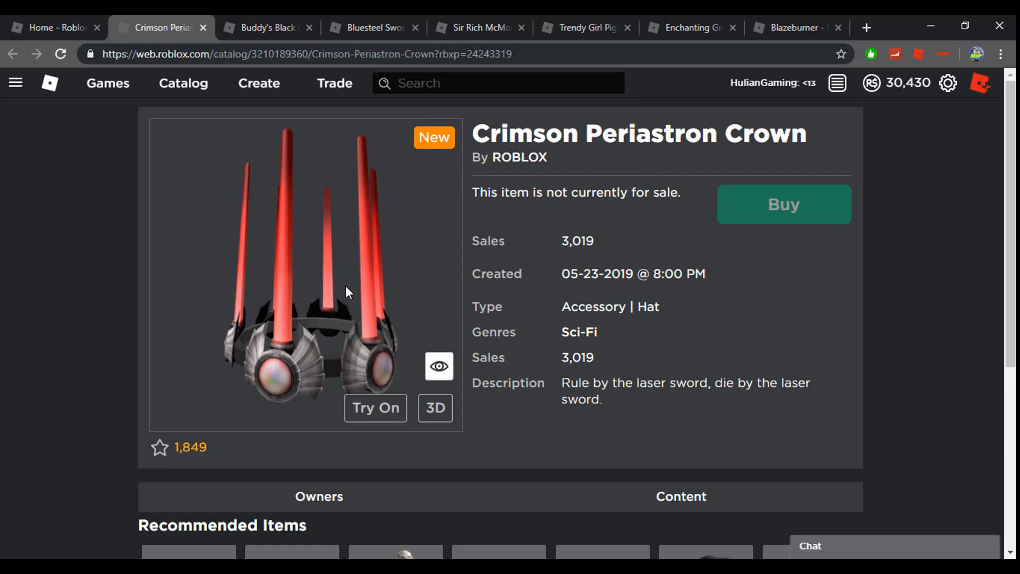
mouse_move(279, 257)
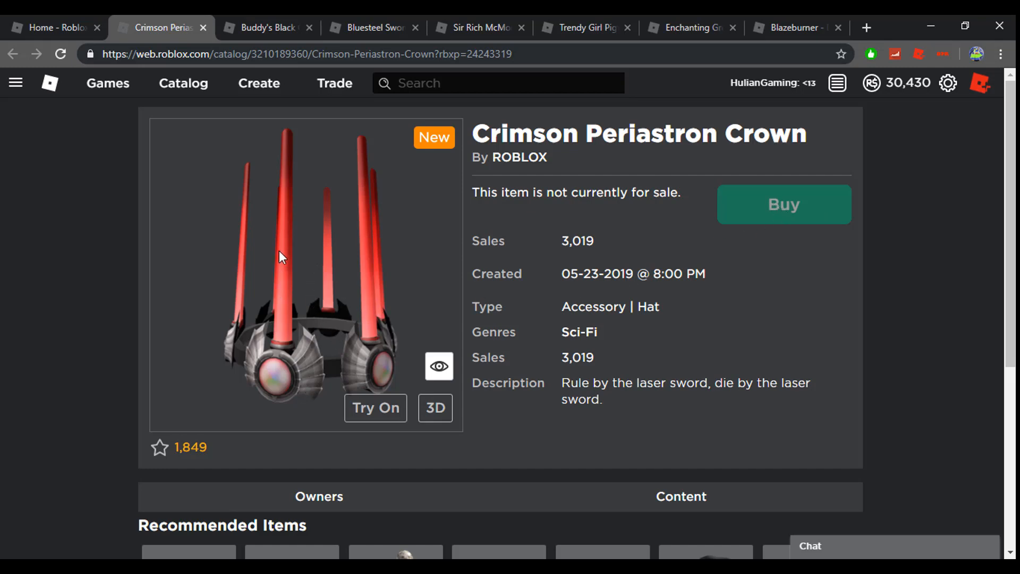
mouse_move(276, 138)
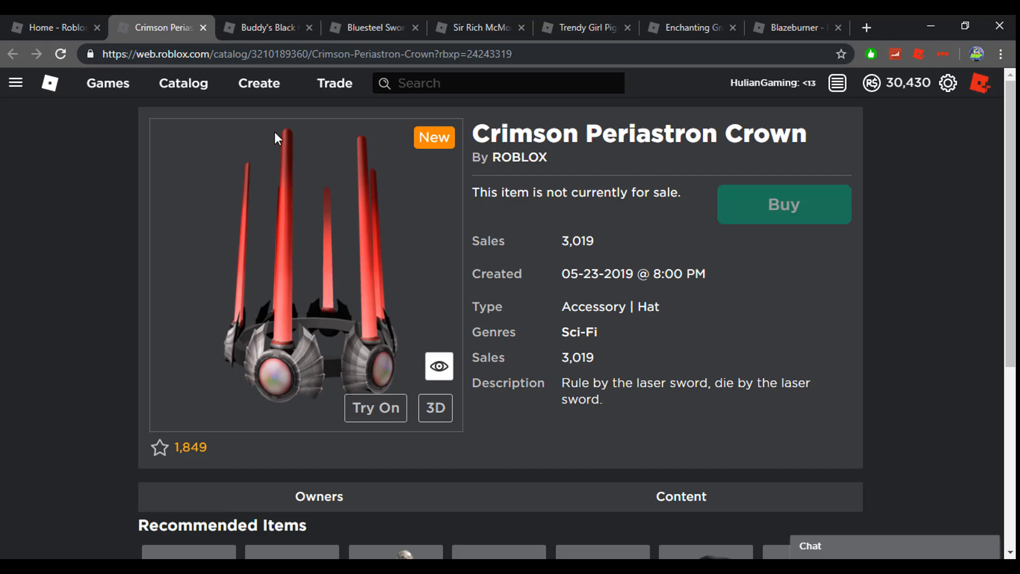
mouse_move(172, 101)
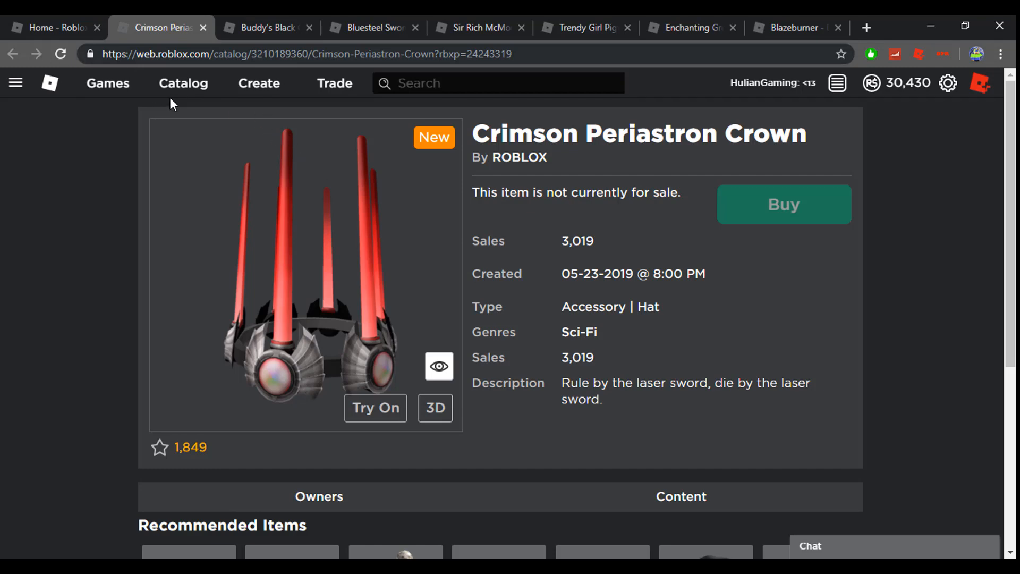
mouse_move(195, 97)
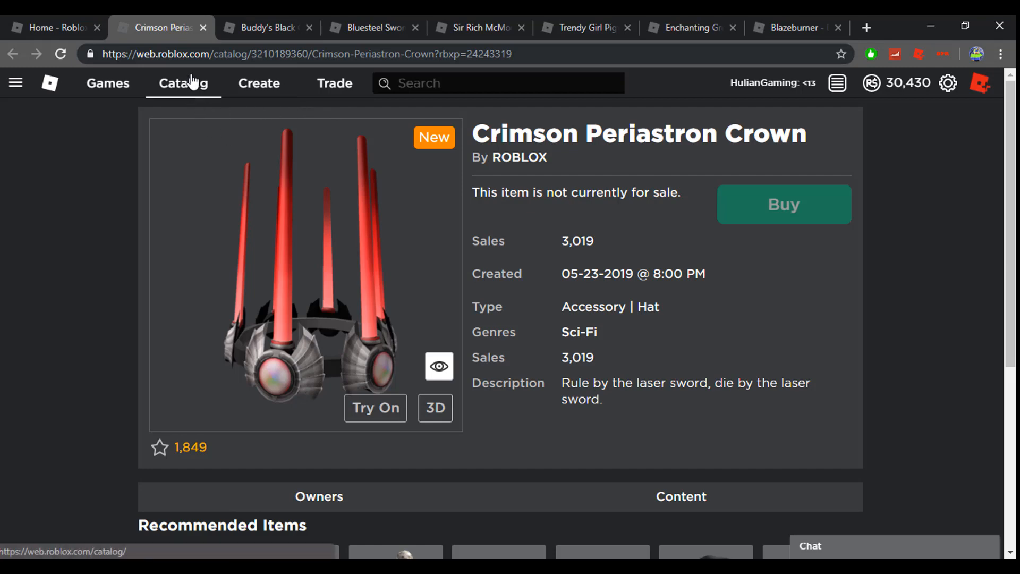
- Search the catalog for 'periastron crown', including off-sale items, giving 238 results
click(182, 83)
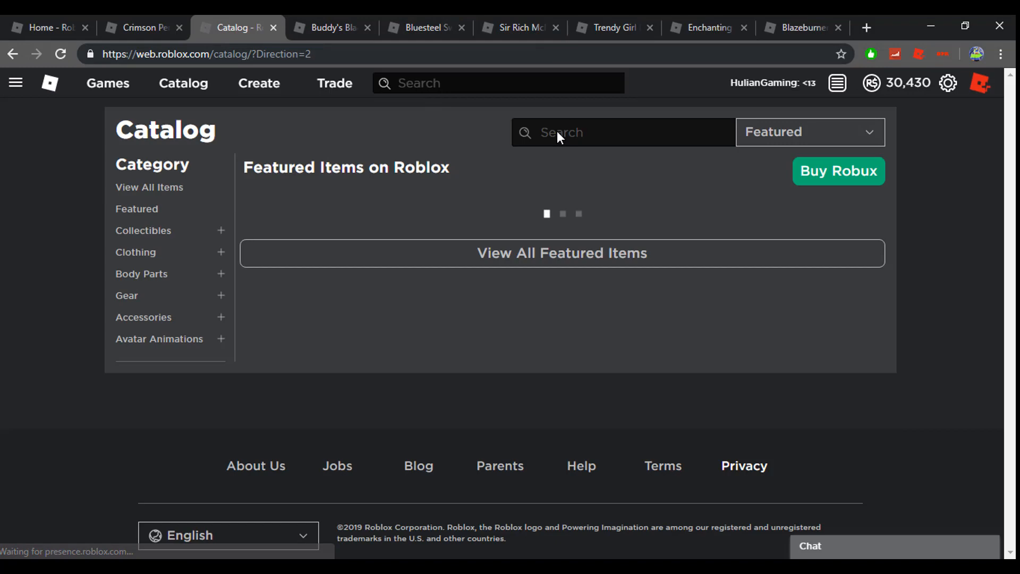
text(periastron core)
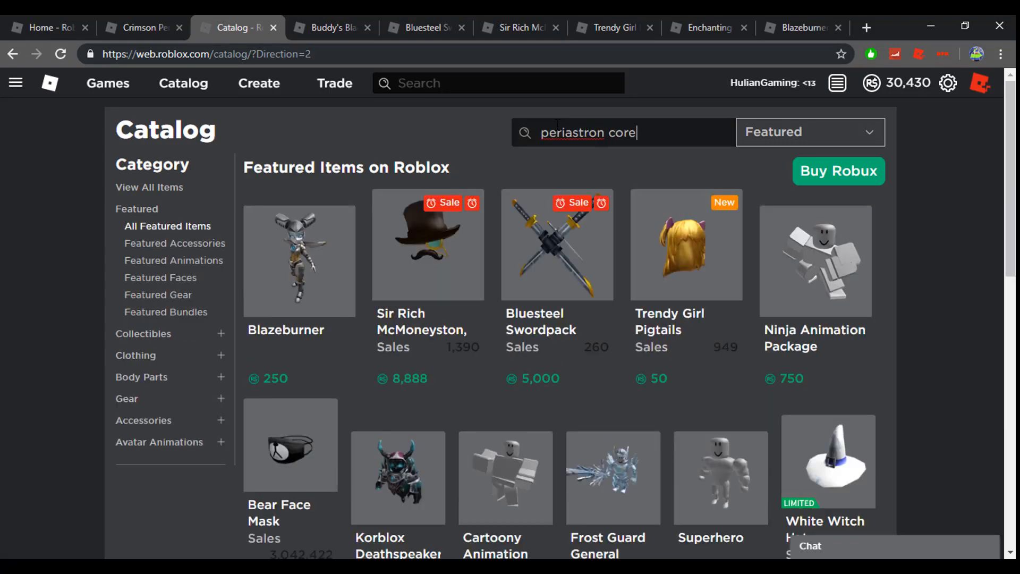
key(Backspace)
text(rown)
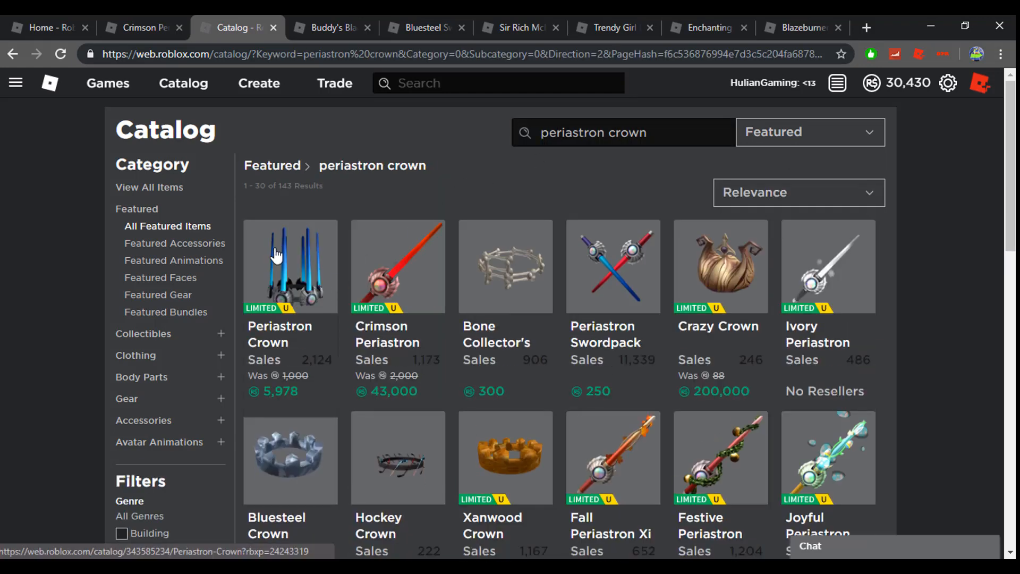
mouse_move(310, 339)
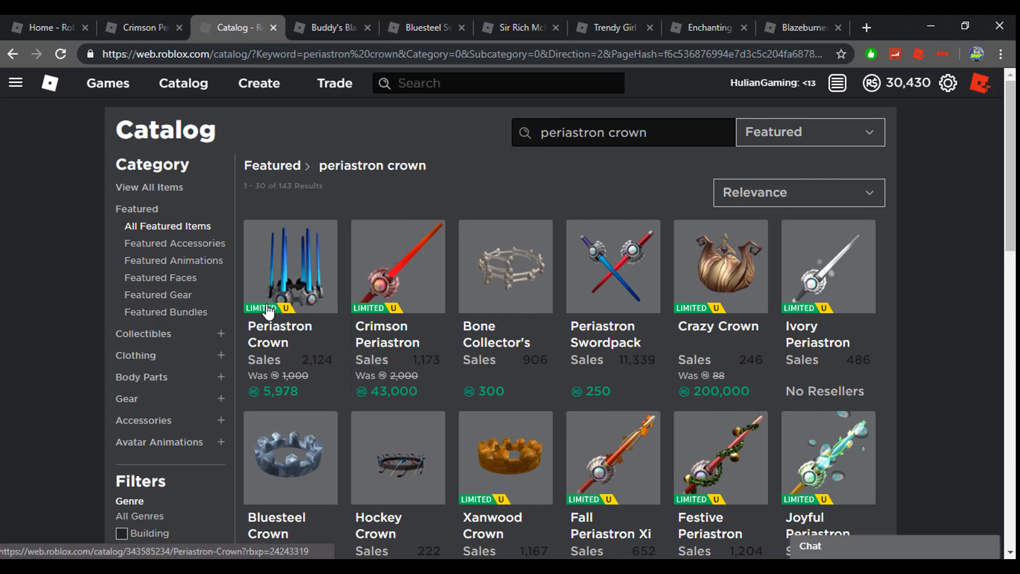
mouse_move(329, 387)
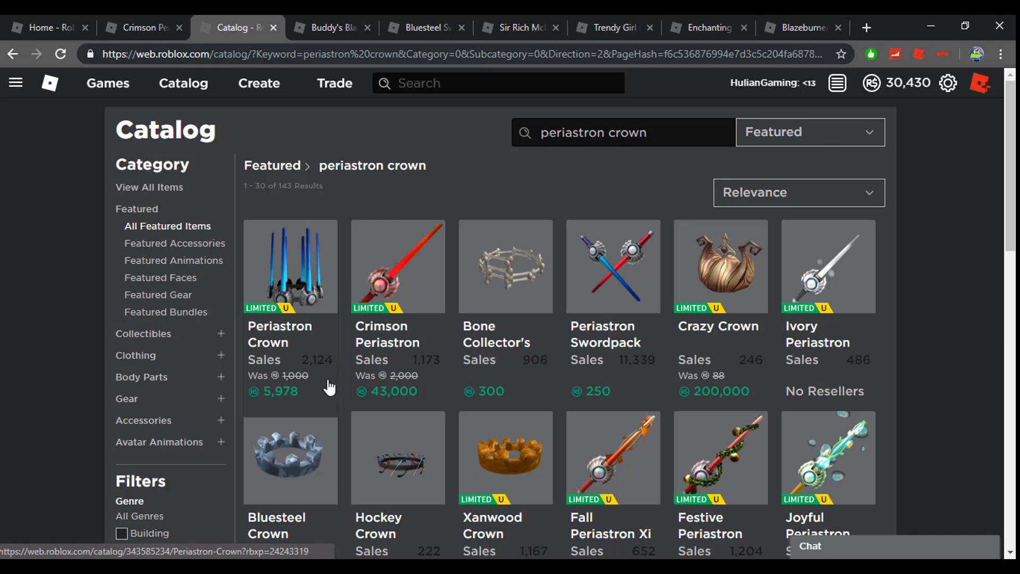
mouse_move(270, 384)
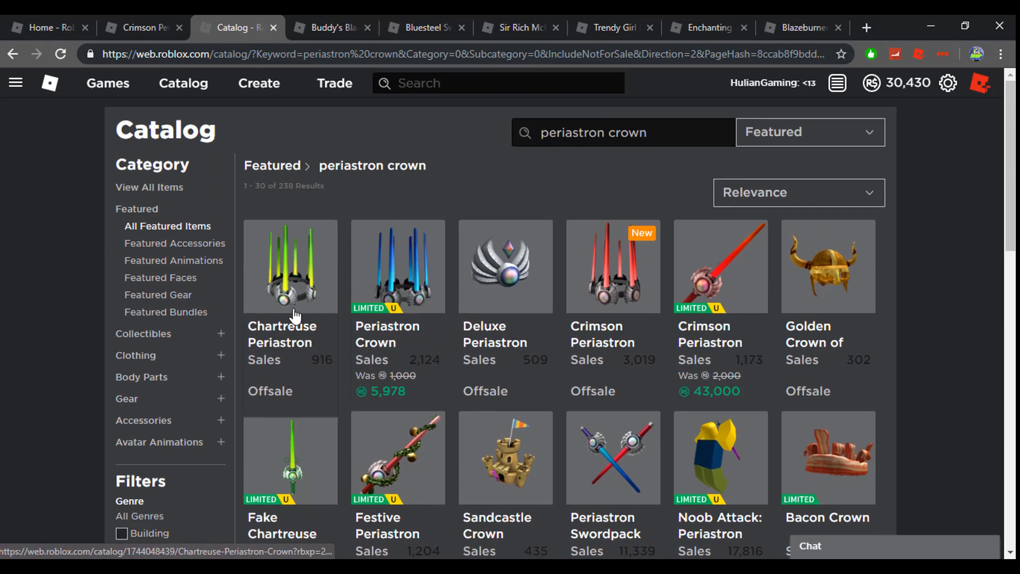
mouse_move(408, 335)
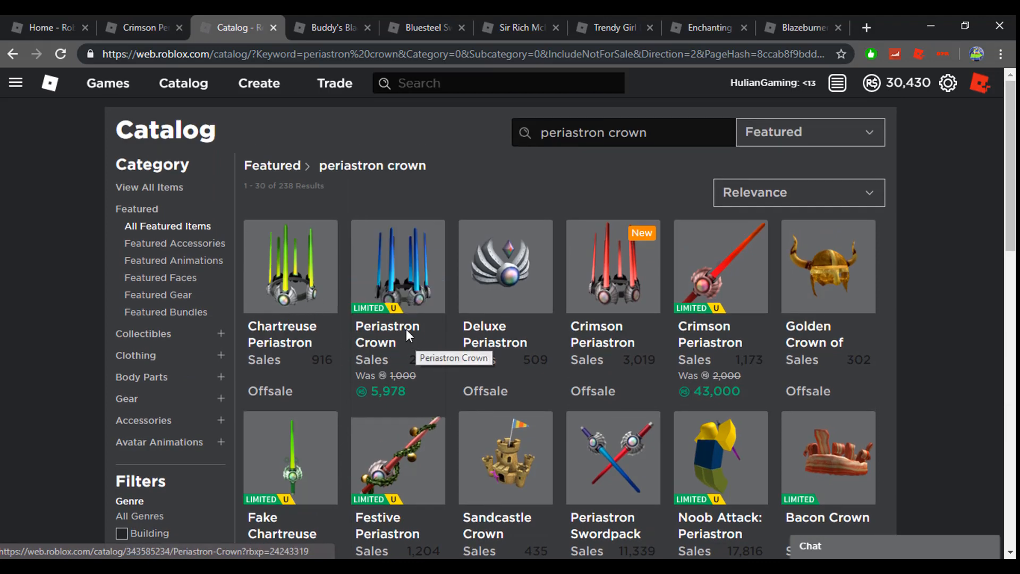
click(397, 267)
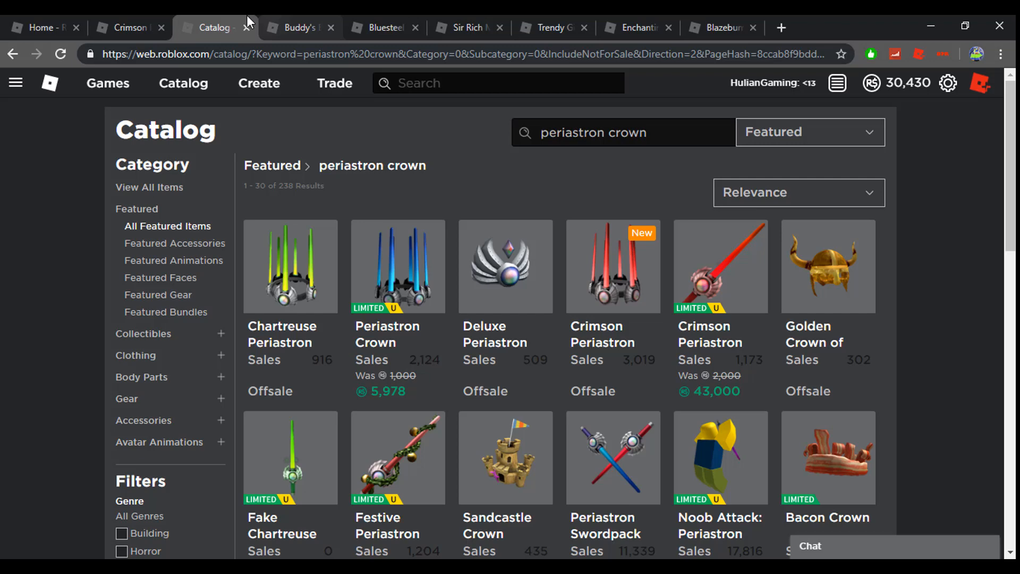
mouse_move(743, 329)
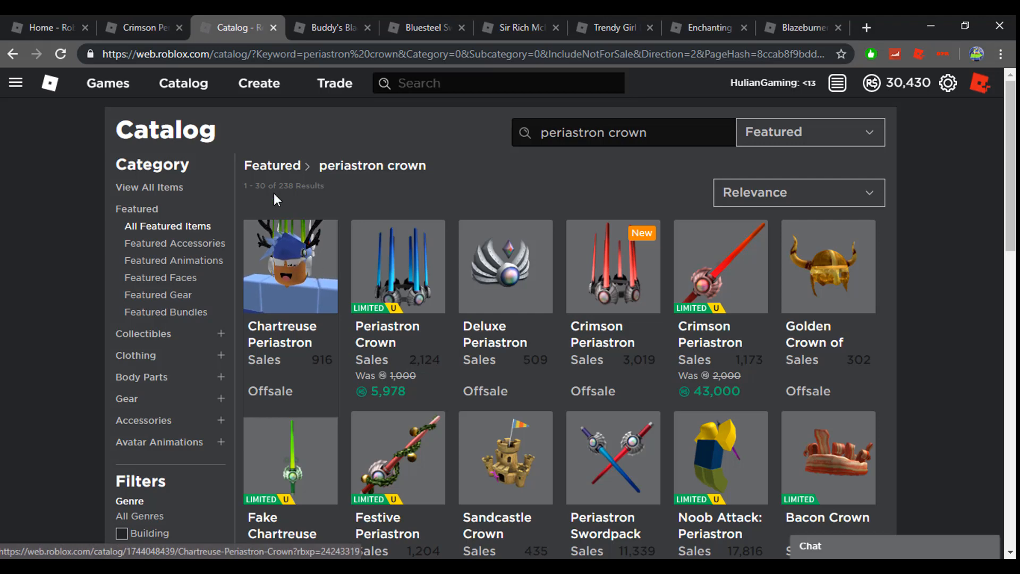
mouse_move(301, 254)
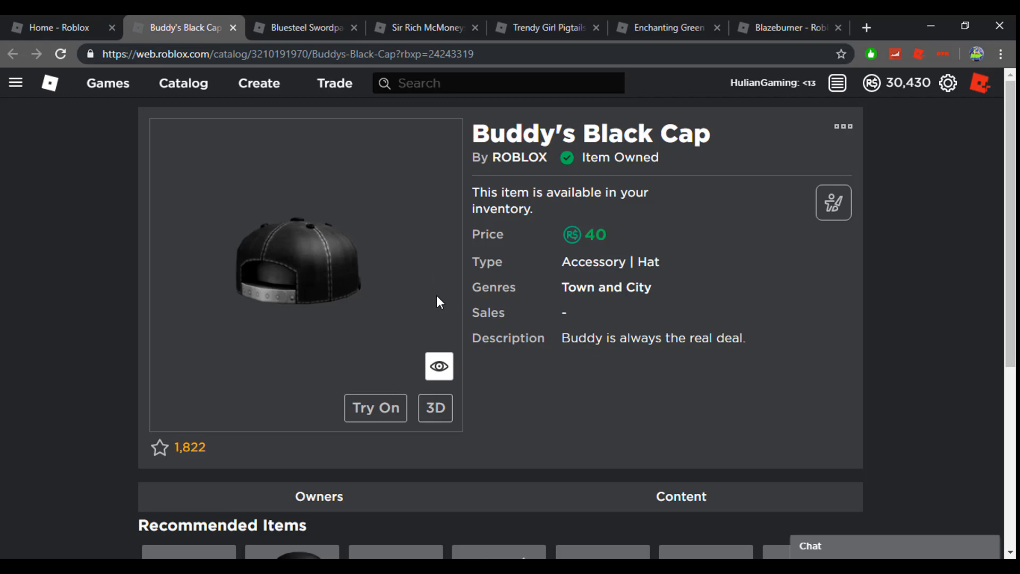
mouse_move(357, 244)
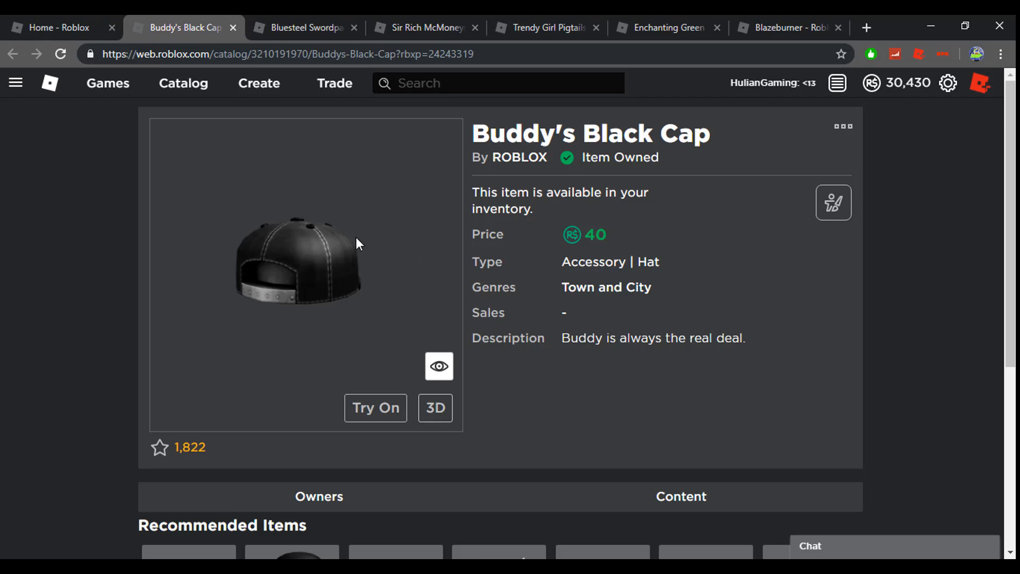
mouse_move(427, 312)
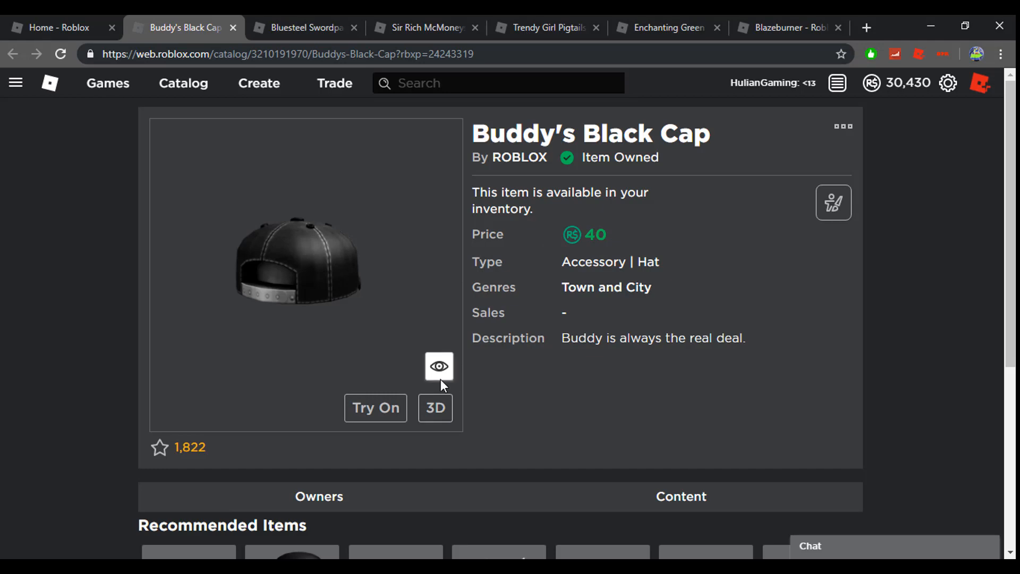
- Preview Buddy's Black Cap on the avatar in 2D and 3D, then close its tab
click(376, 408)
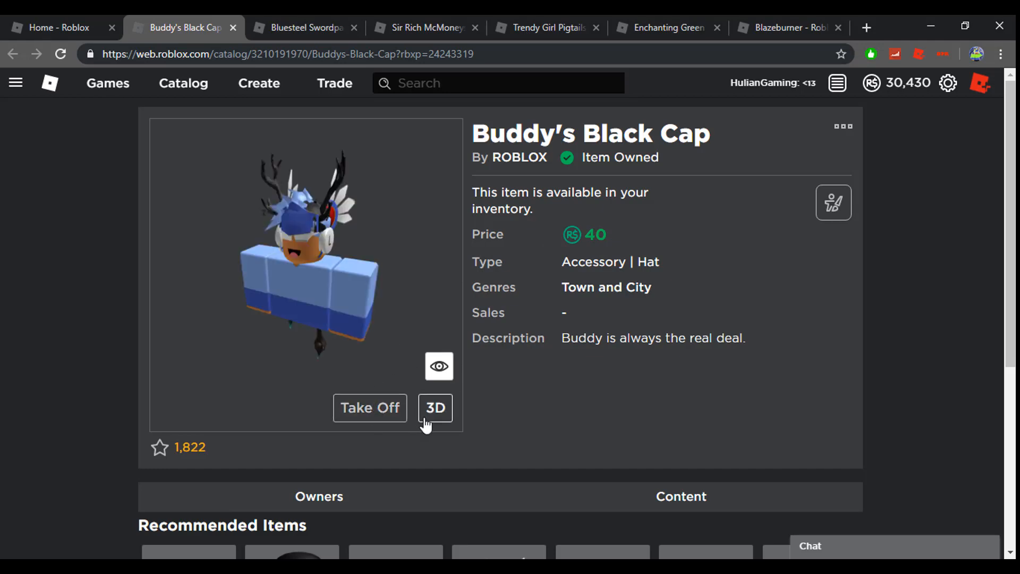
click(435, 407)
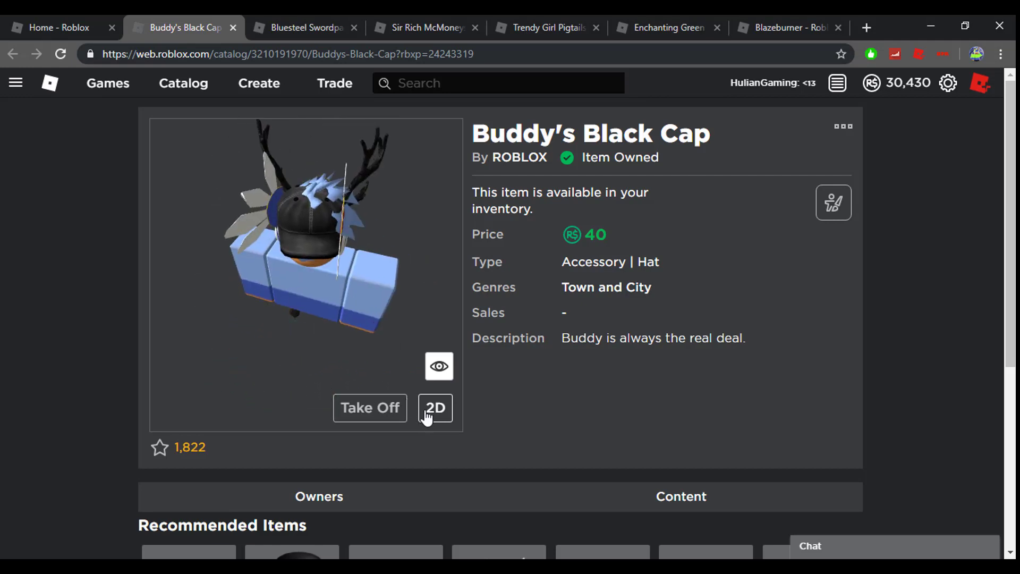
click(434, 408)
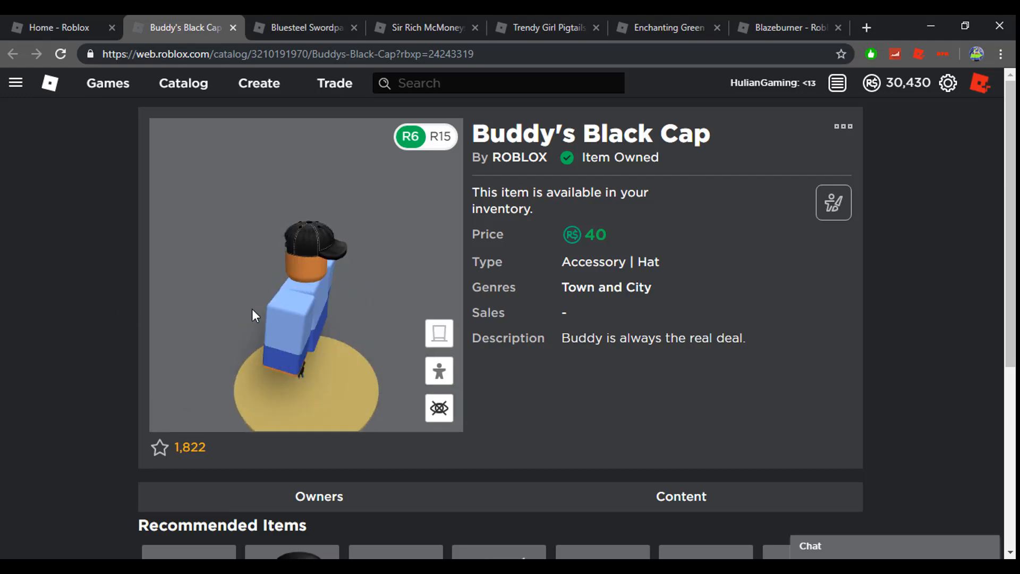
click(238, 27)
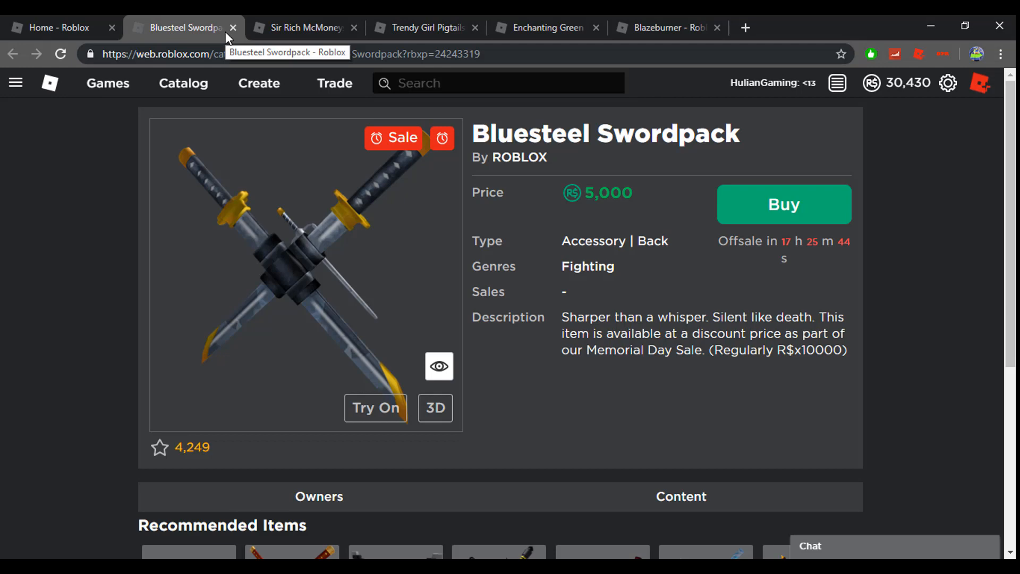
mouse_move(275, 30)
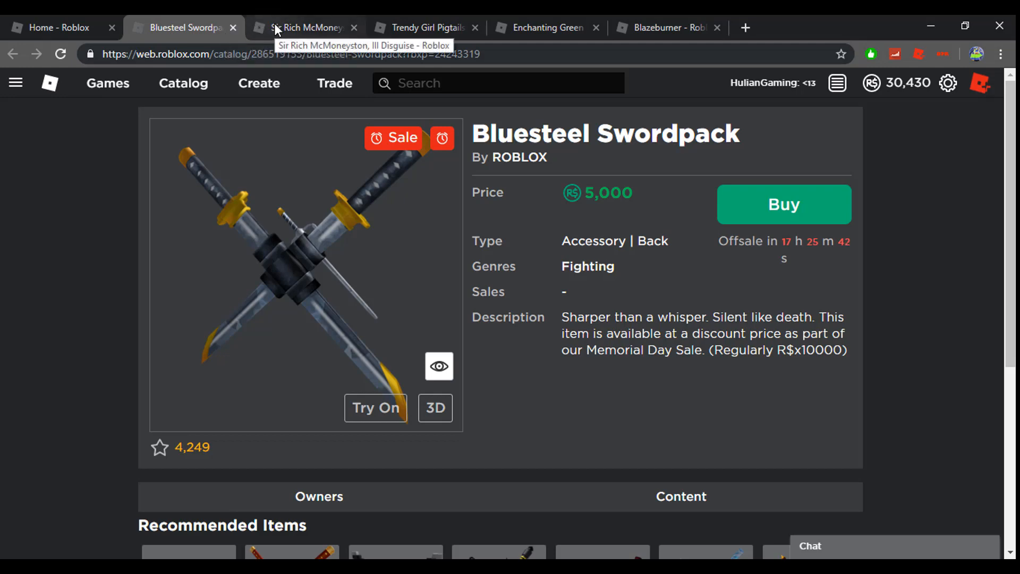
- Review the Bluesteel Swordpack's 5,000 price and recommended items, then close its tab
click(310, 26)
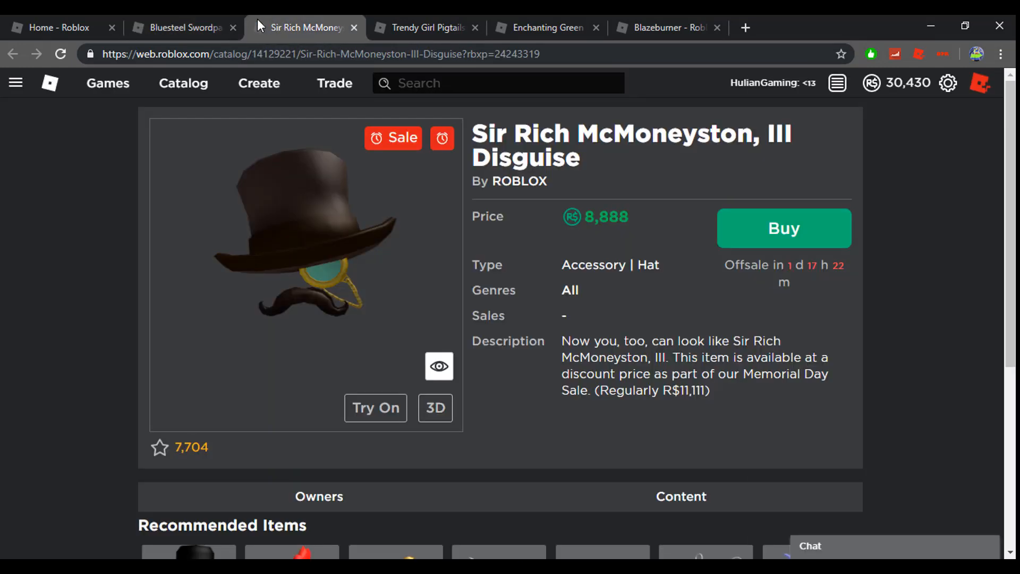
click(186, 27)
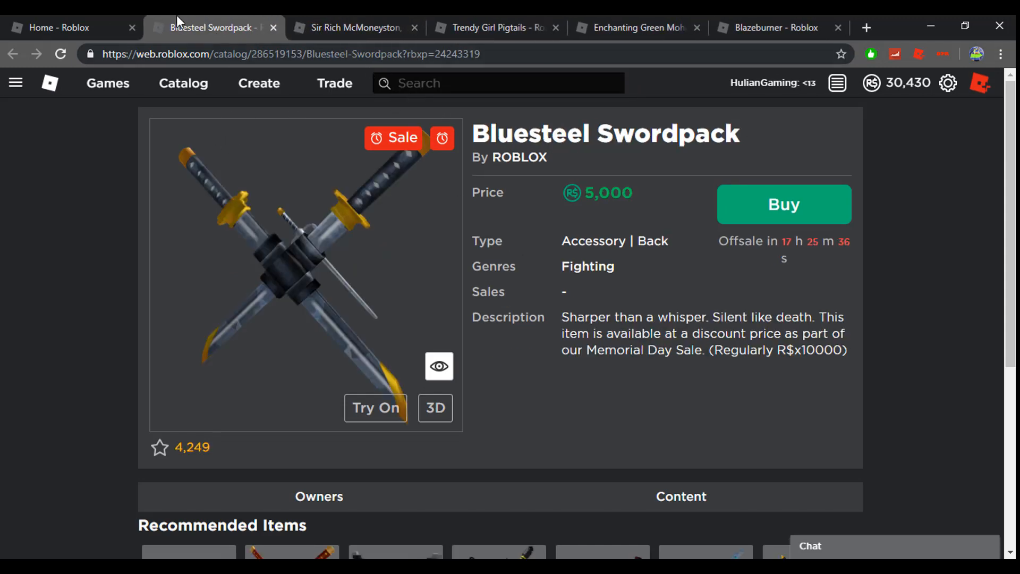
mouse_move(294, 146)
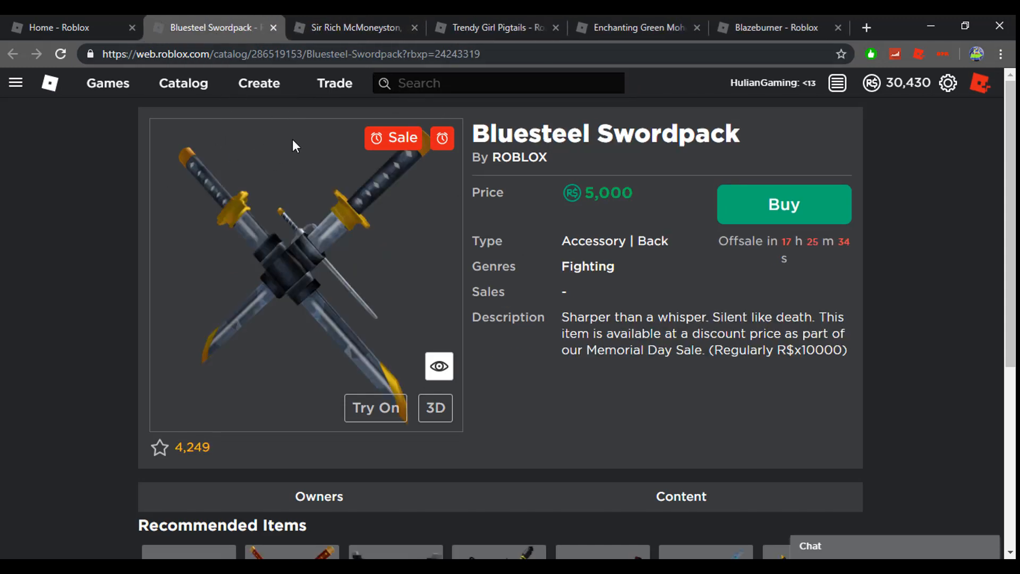
mouse_move(295, 97)
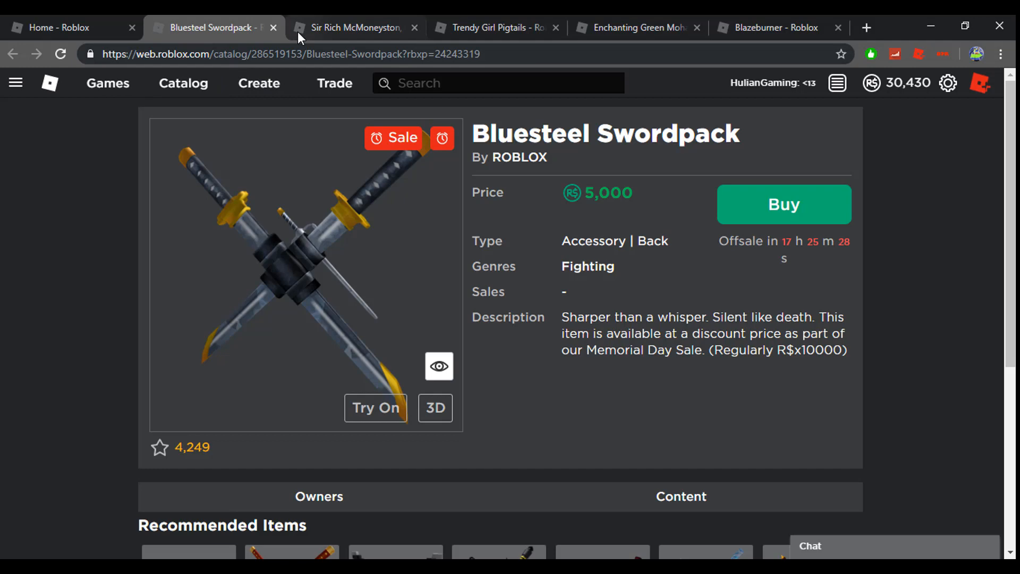
mouse_move(321, 45)
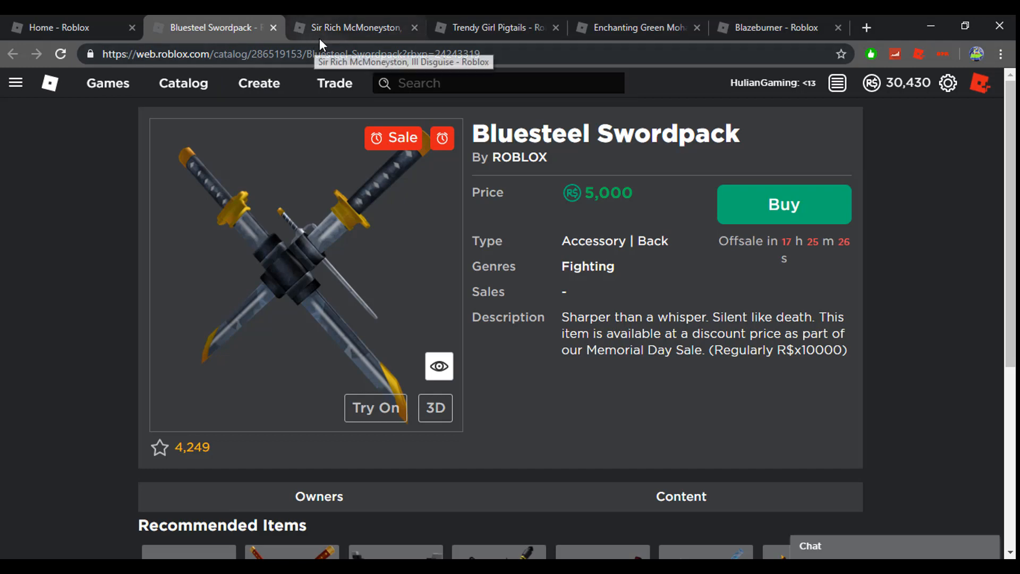
mouse_move(299, 19)
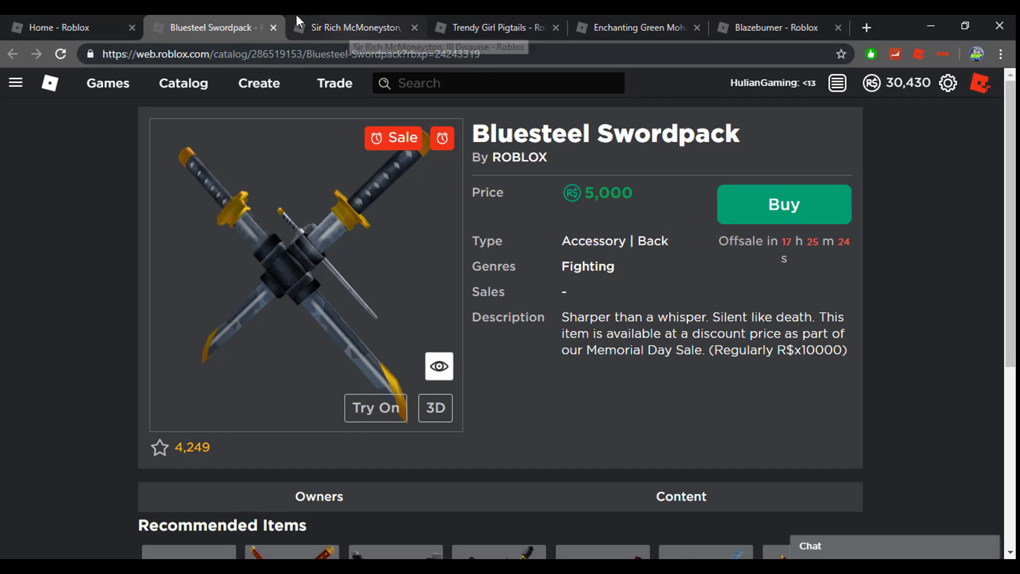
mouse_move(308, 75)
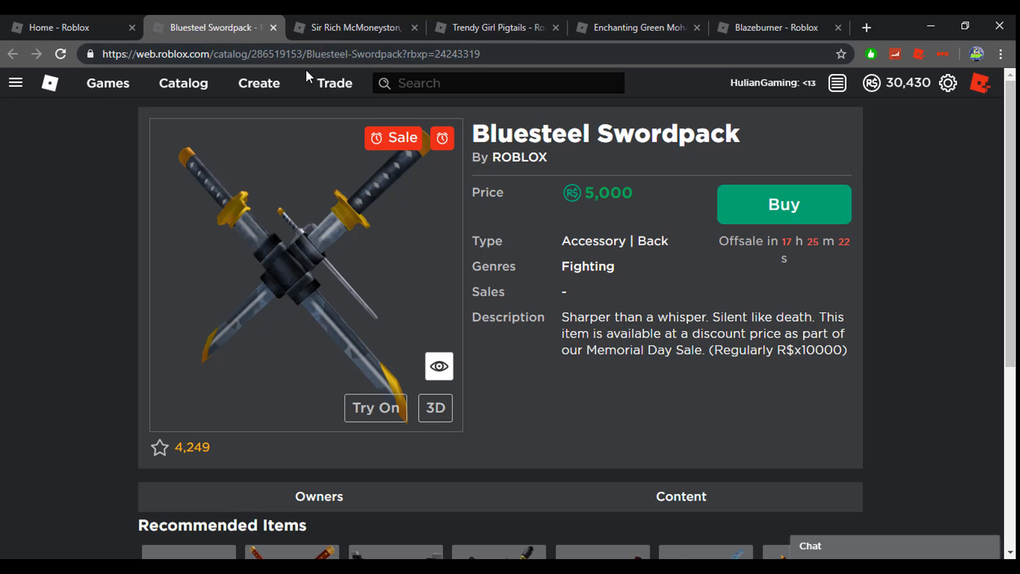
mouse_move(349, 112)
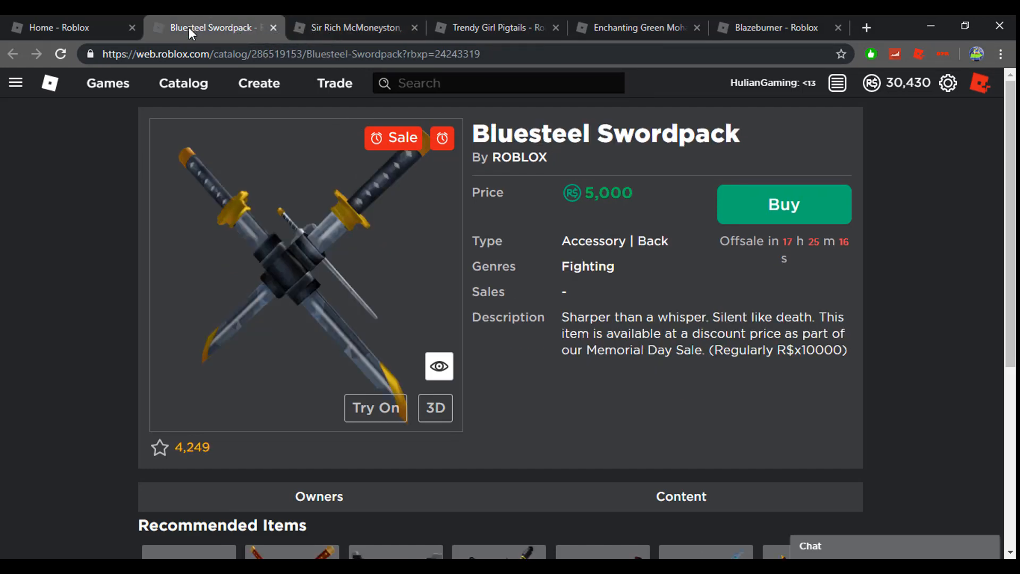
mouse_move(624, 213)
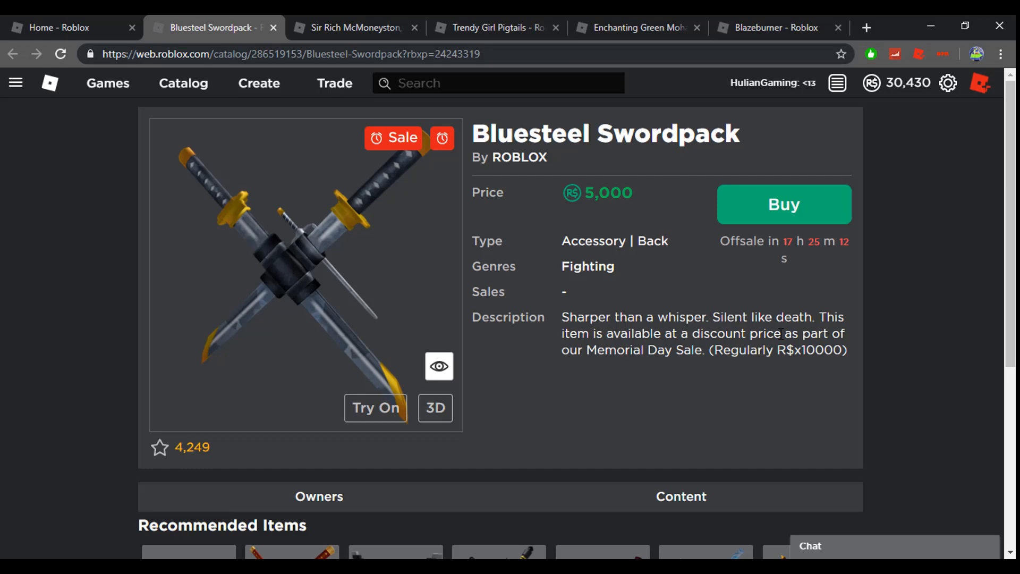
double_click(616, 193)
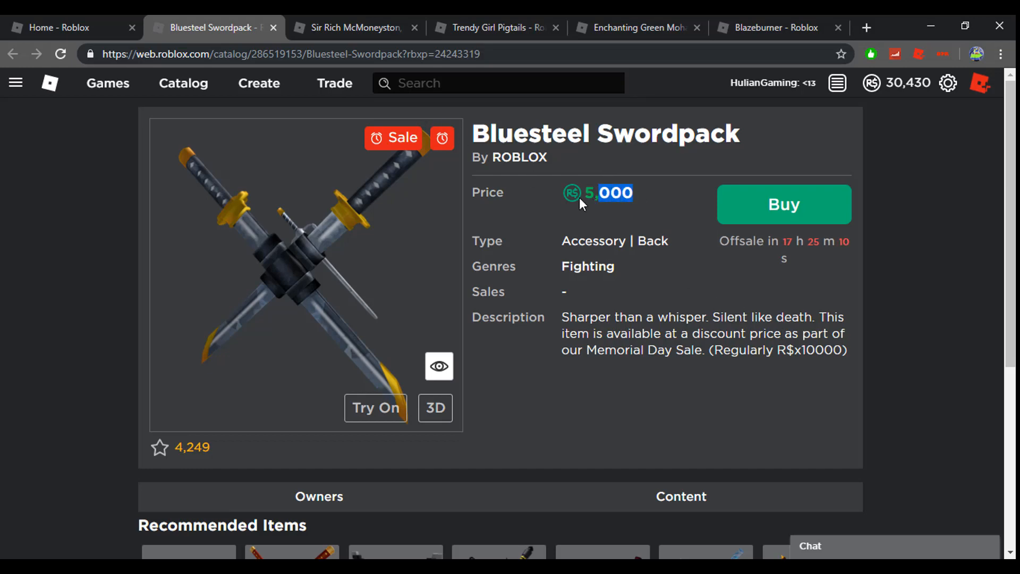
mouse_move(924, 321)
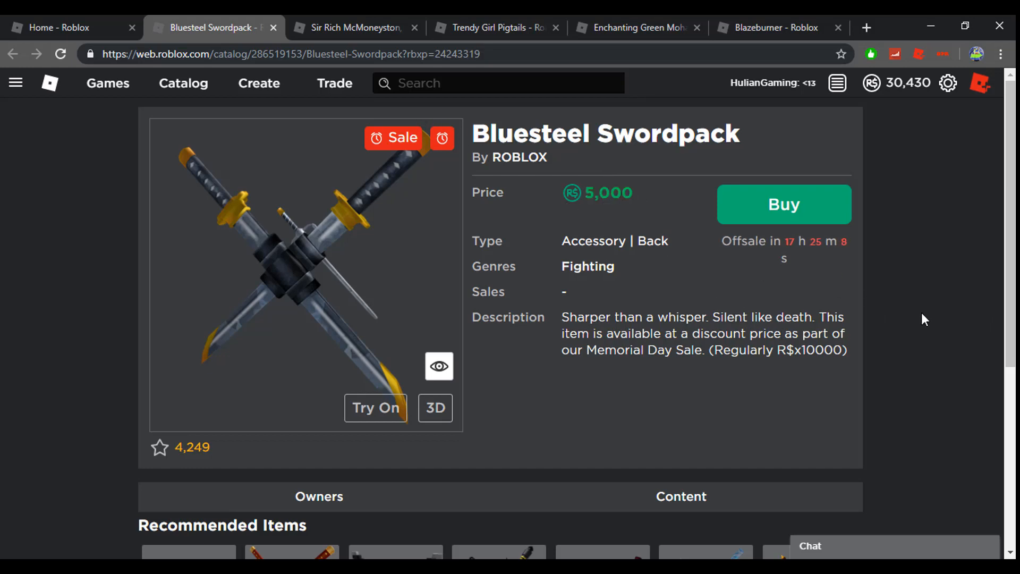
scroll(down, 3)
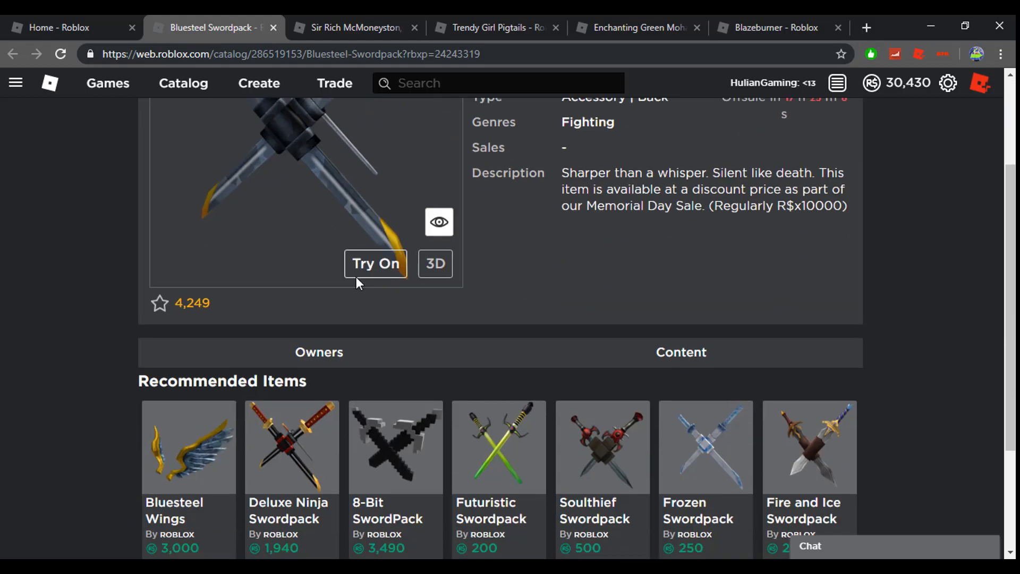
scroll(down, 3)
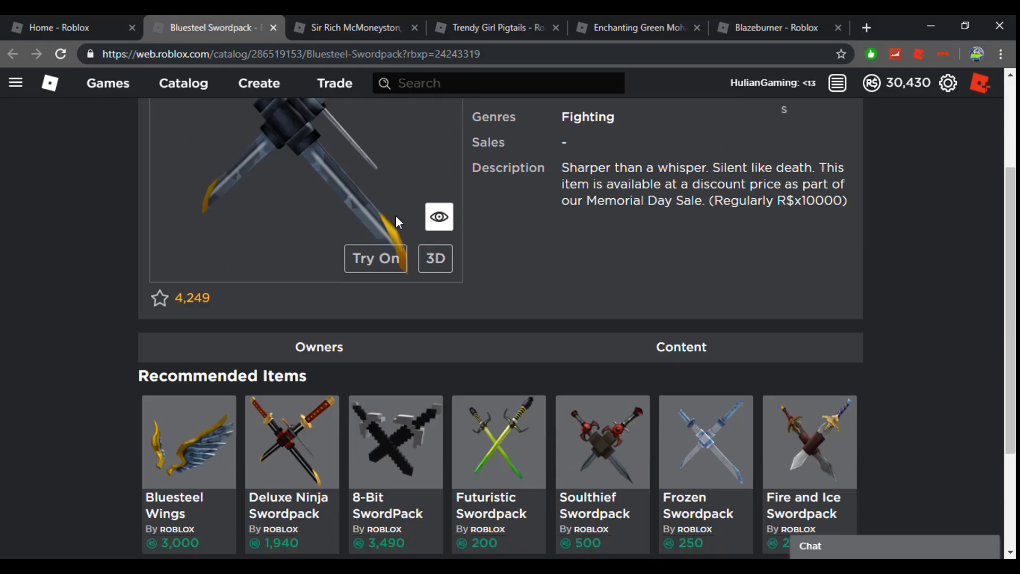
scroll(up, 3)
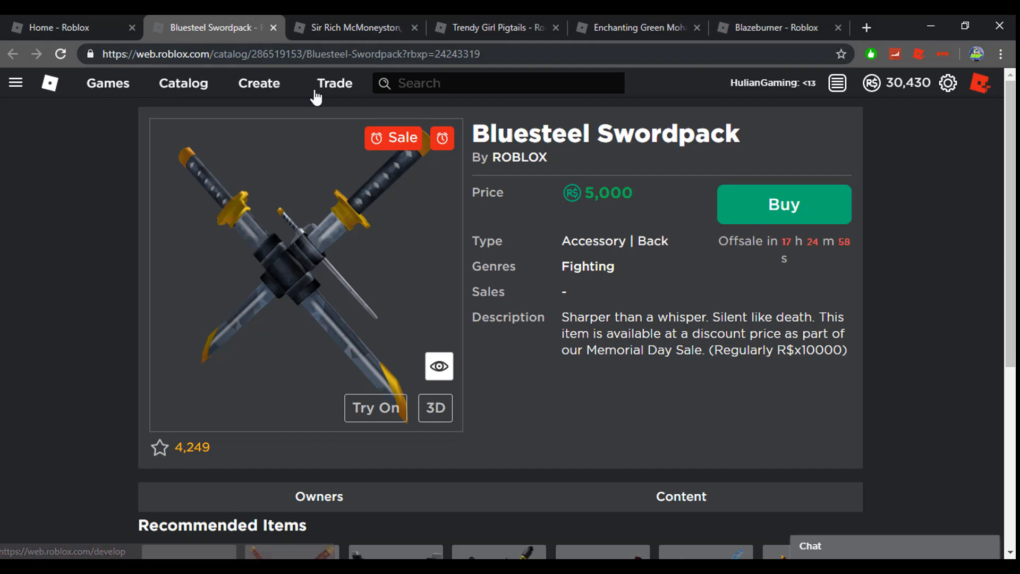
click(278, 27)
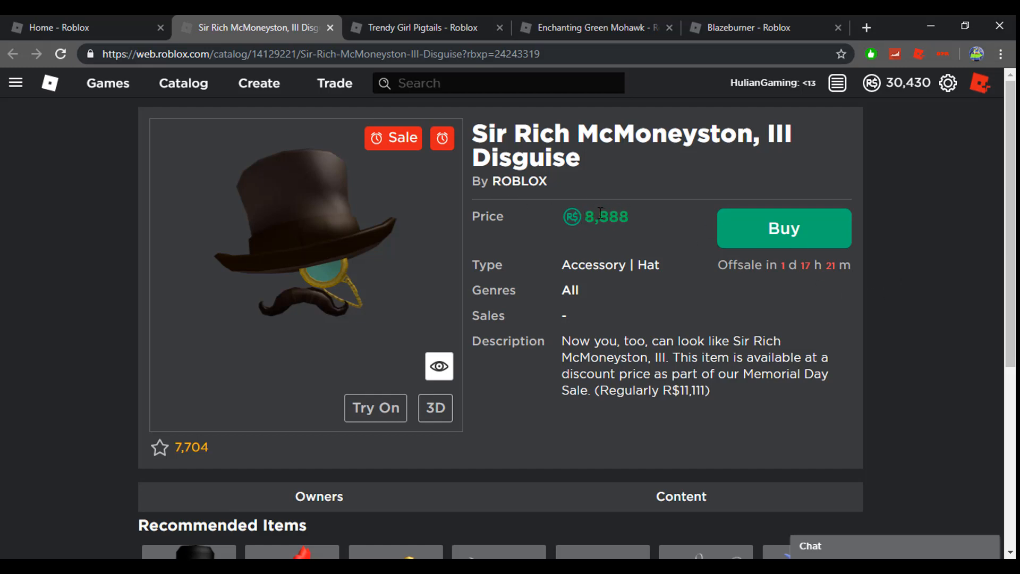
mouse_move(629, 199)
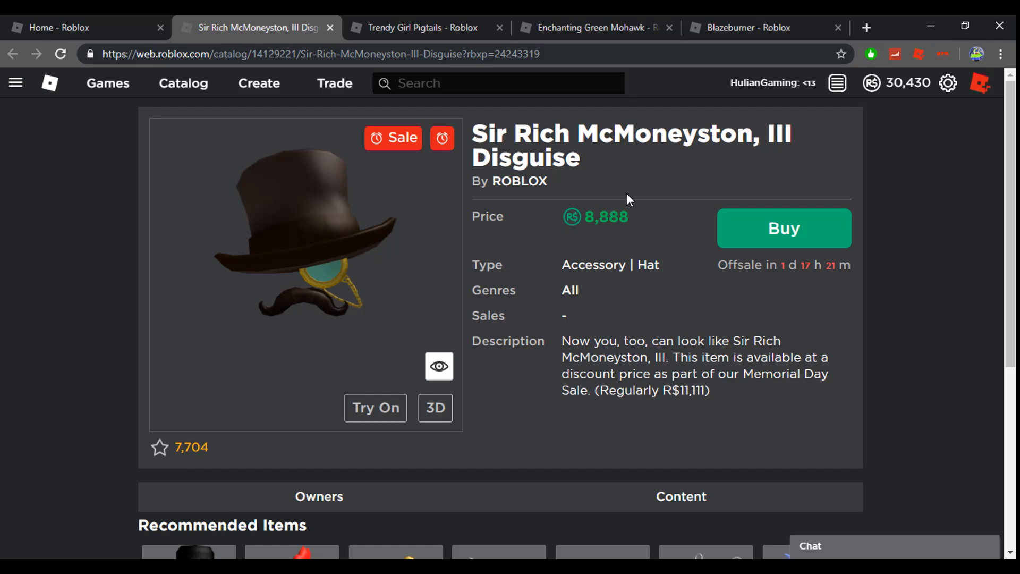
mouse_move(421, 170)
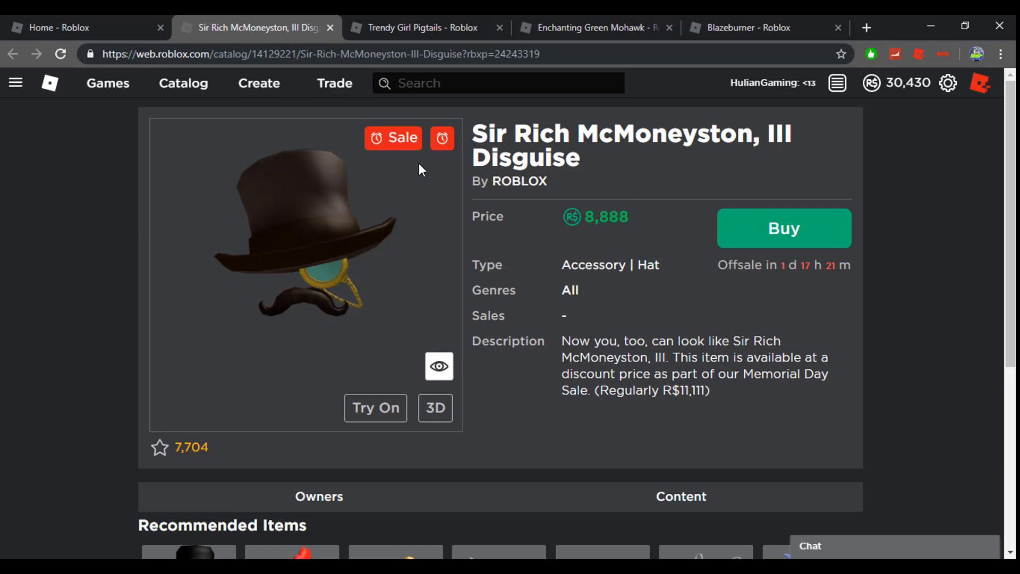
mouse_move(582, 197)
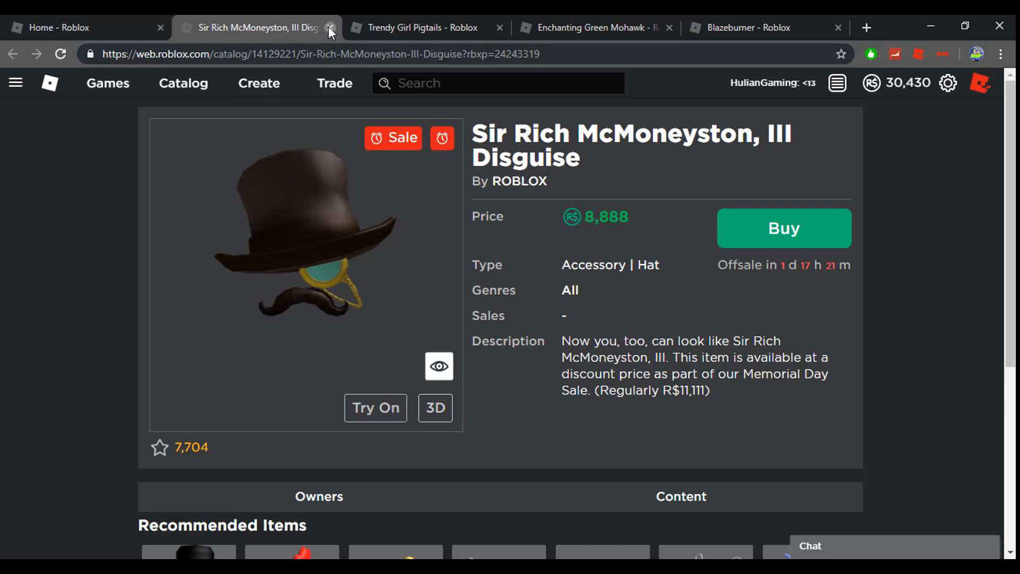
- Close the Sir Rich McMoneyston, III Disguise and Trendy Girl Pigtails tabs
click(333, 27)
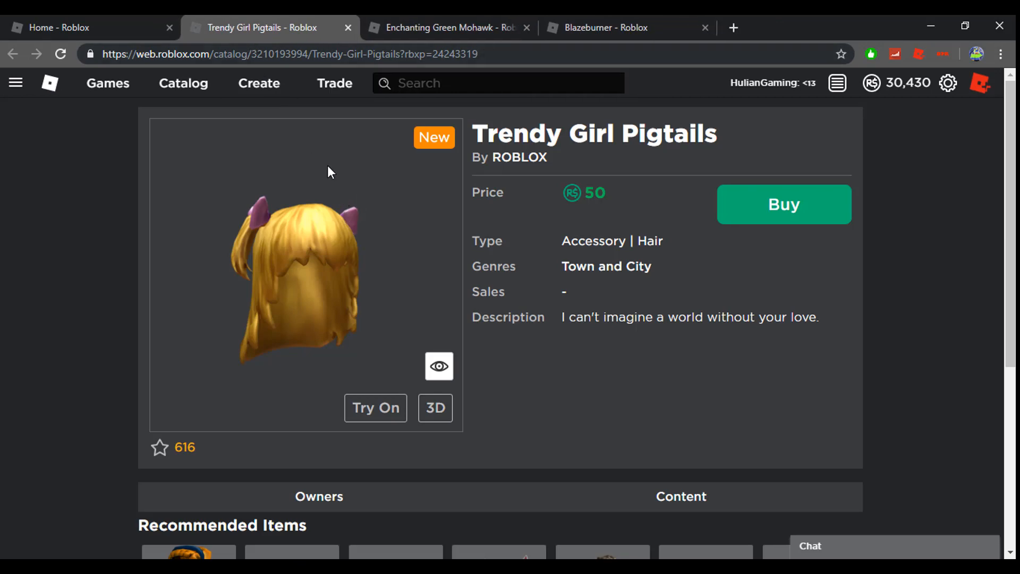
mouse_move(329, 27)
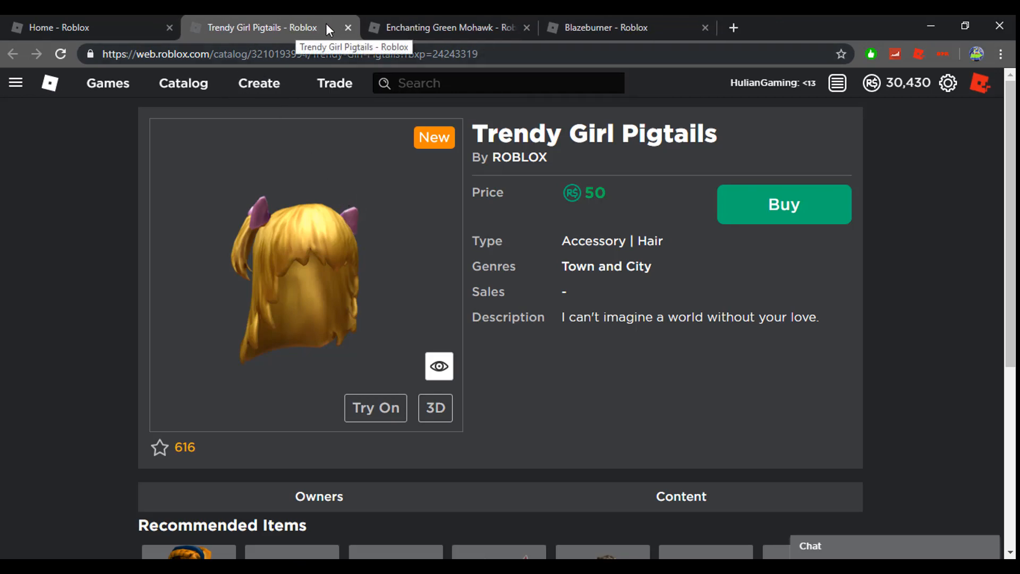
mouse_move(487, 165)
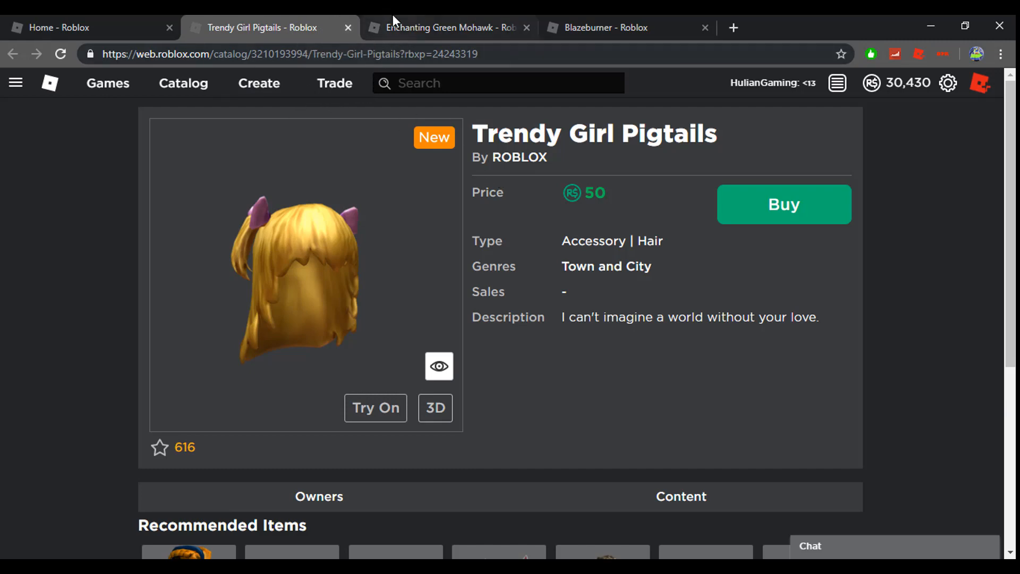
click(447, 28)
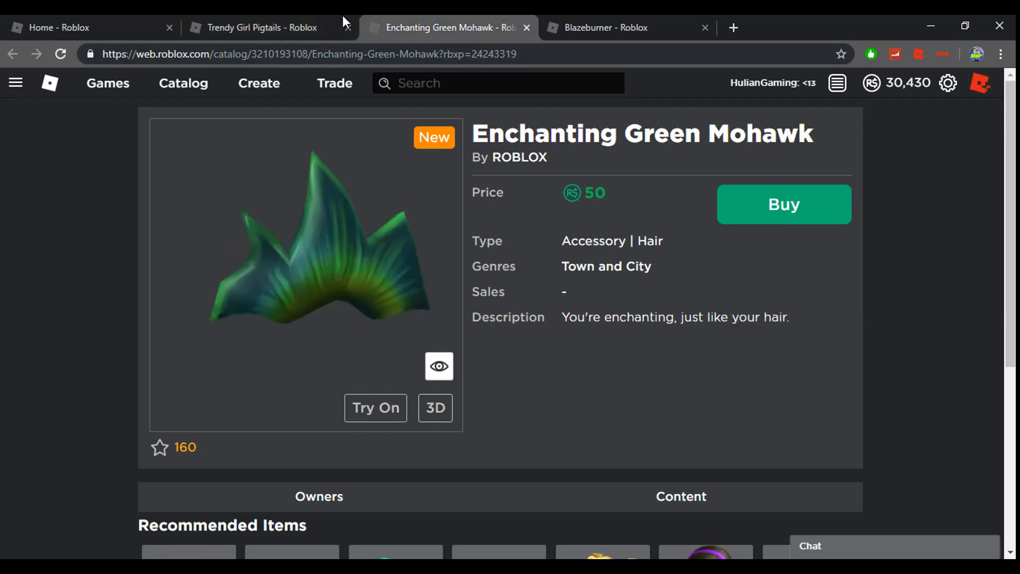
click(258, 27)
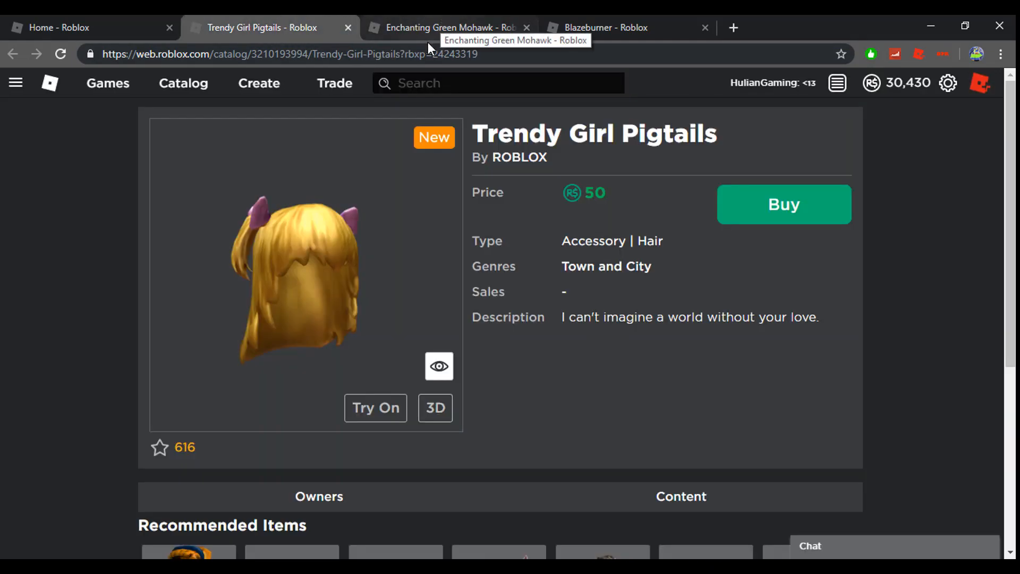
mouse_move(410, 18)
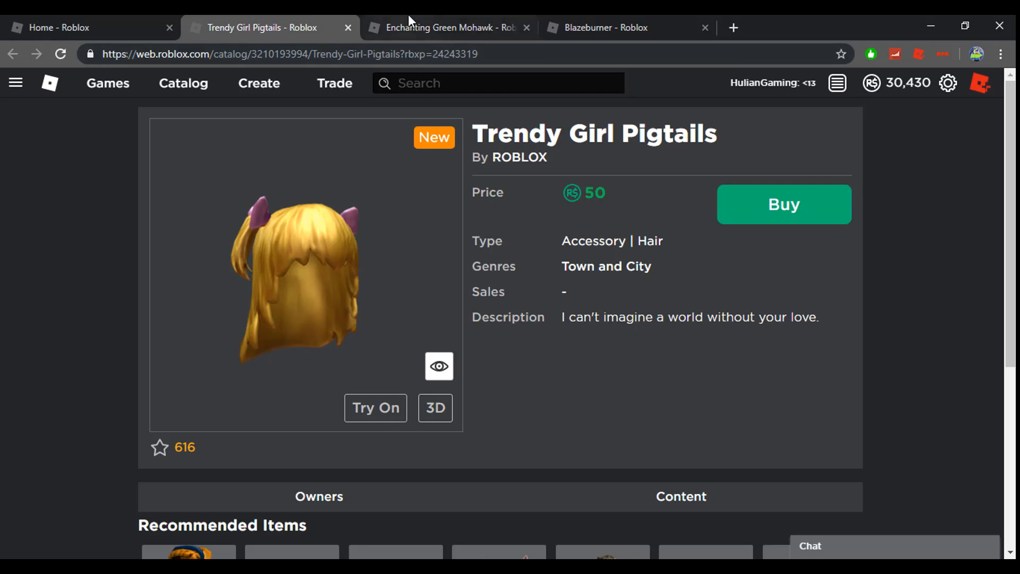
mouse_move(448, 28)
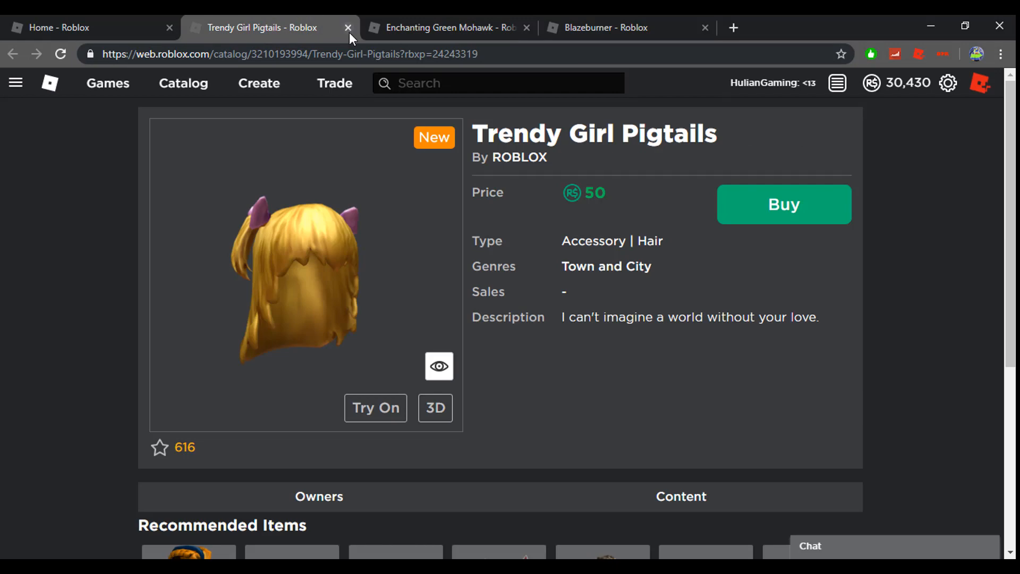
mouse_move(347, 29)
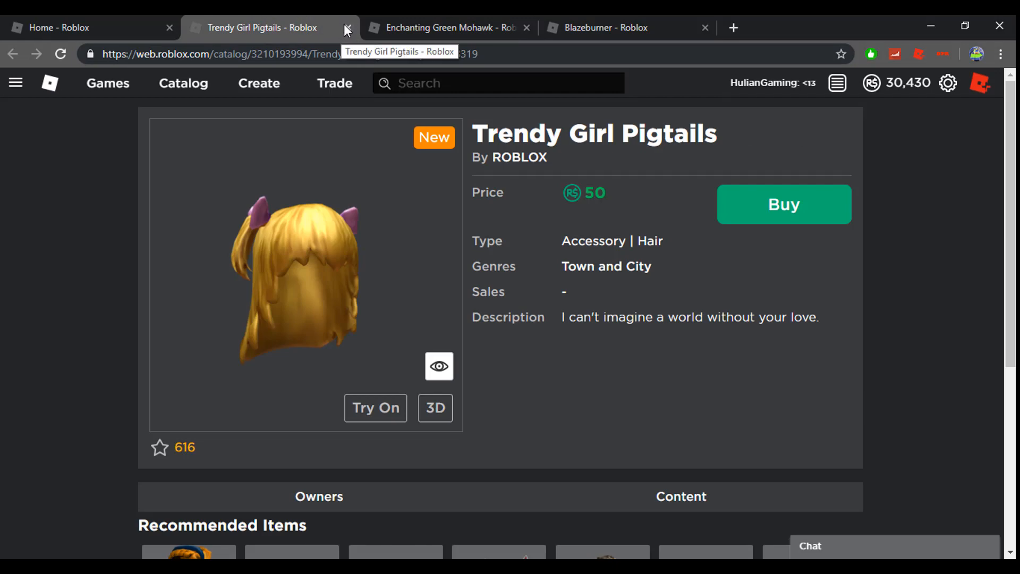
click(346, 28)
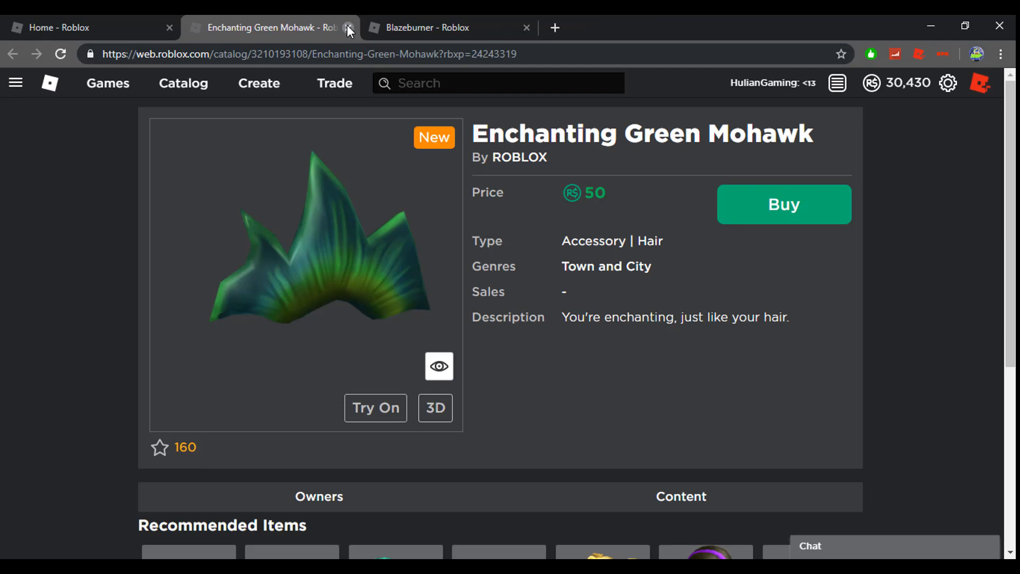
- Close the Enchanting Green Mohawk tab and scroll the 250-Robux Blazeburner bundle page
click(350, 28)
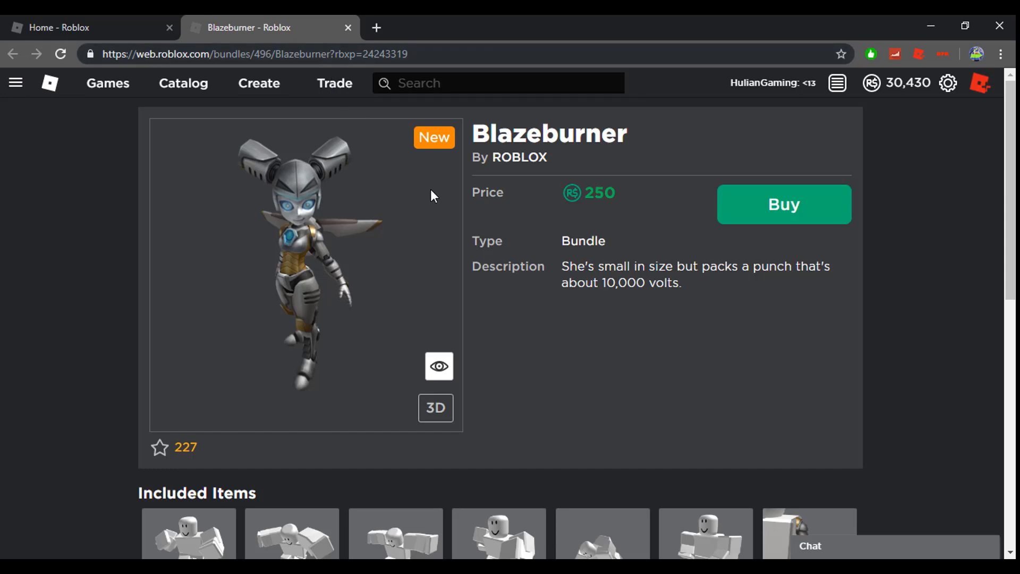
scroll(down, 3)
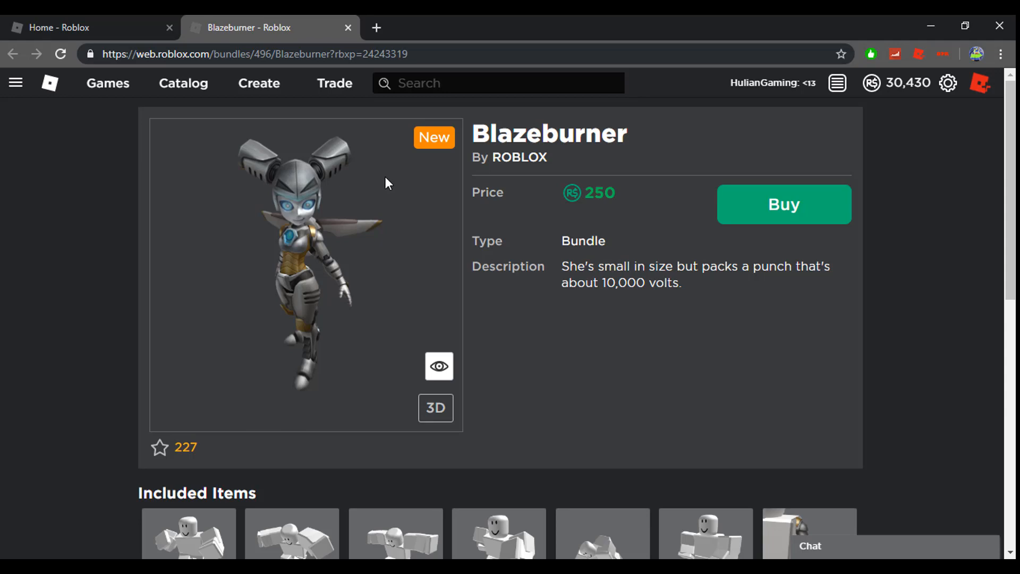
mouse_move(290, 138)
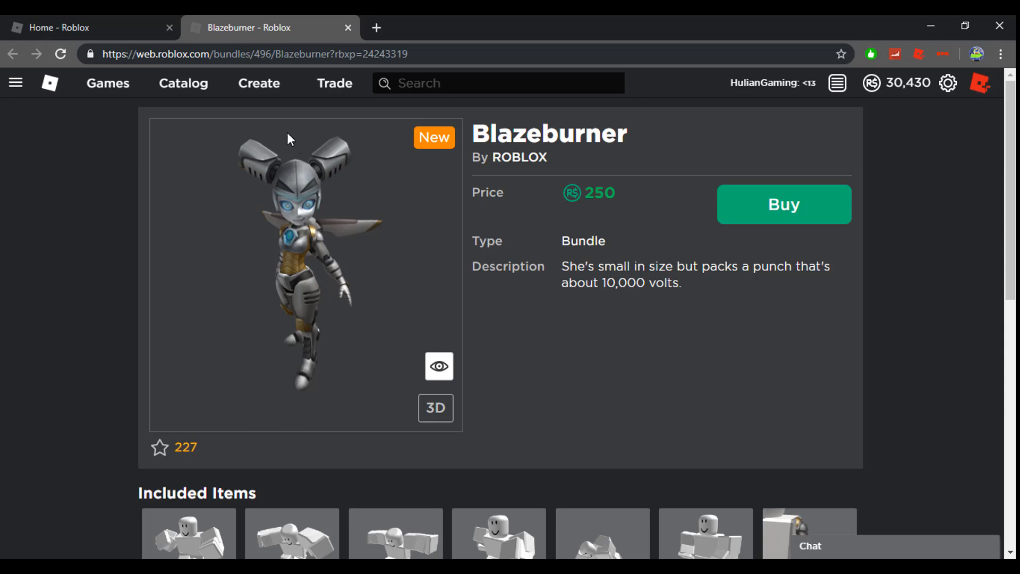
mouse_move(197, 92)
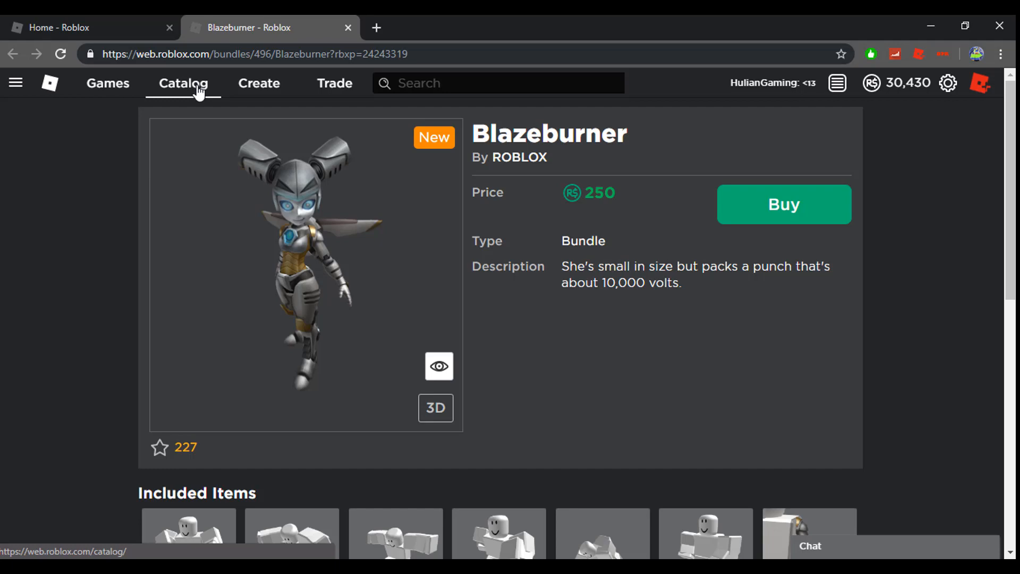
mouse_move(183, 101)
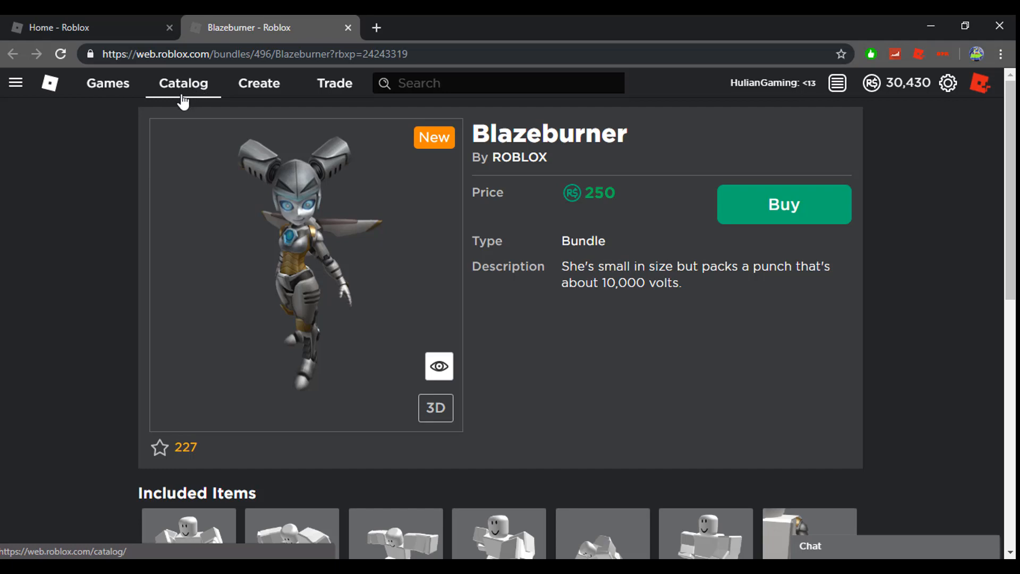
mouse_move(186, 87)
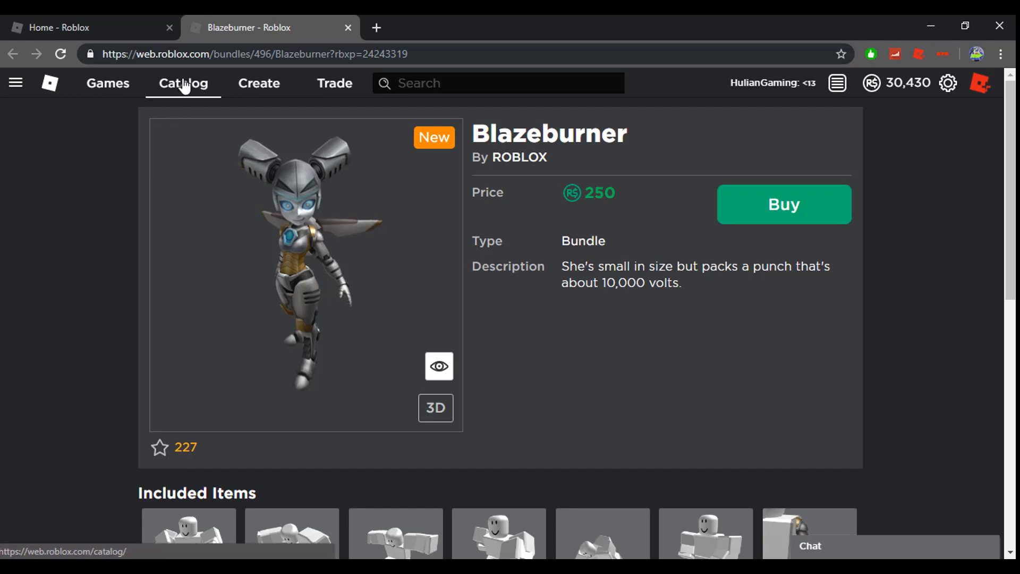
mouse_move(367, 212)
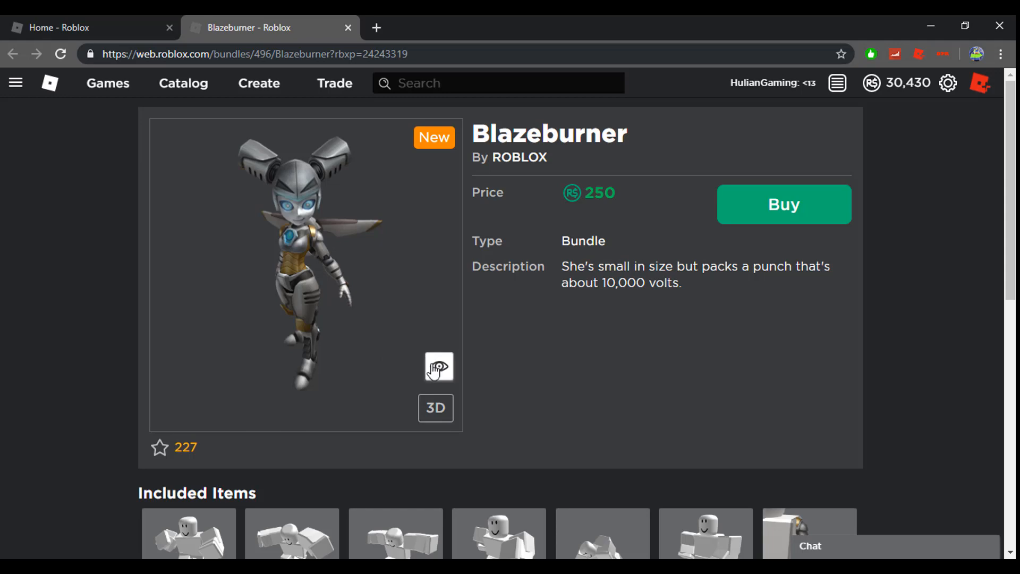
mouse_move(442, 342)
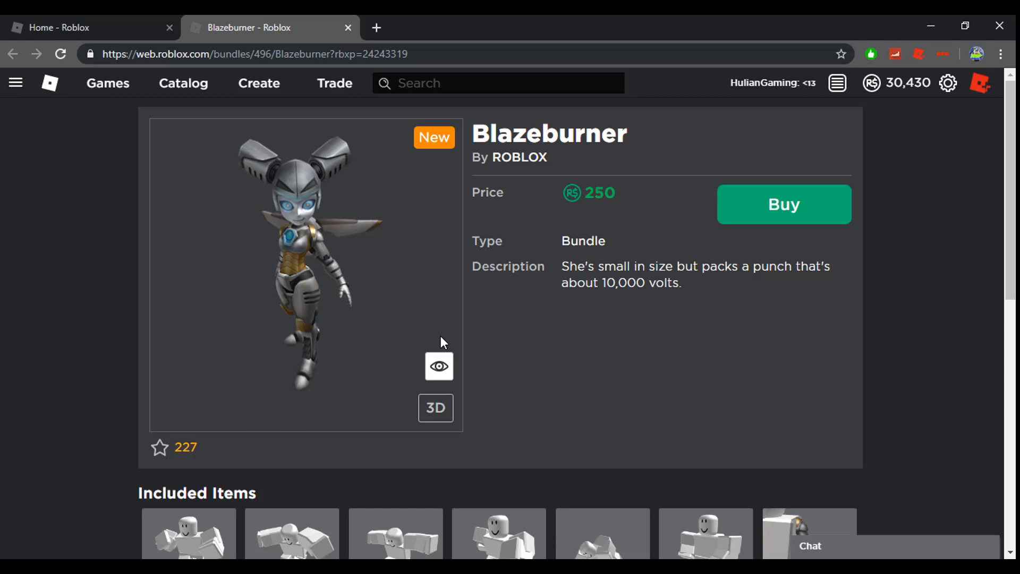
mouse_move(440, 367)
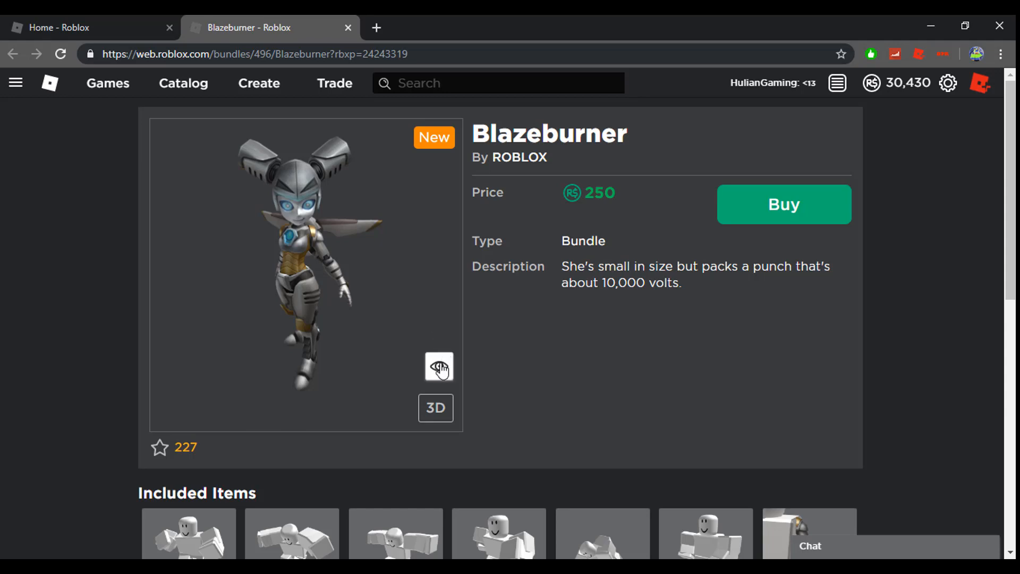
mouse_move(368, 251)
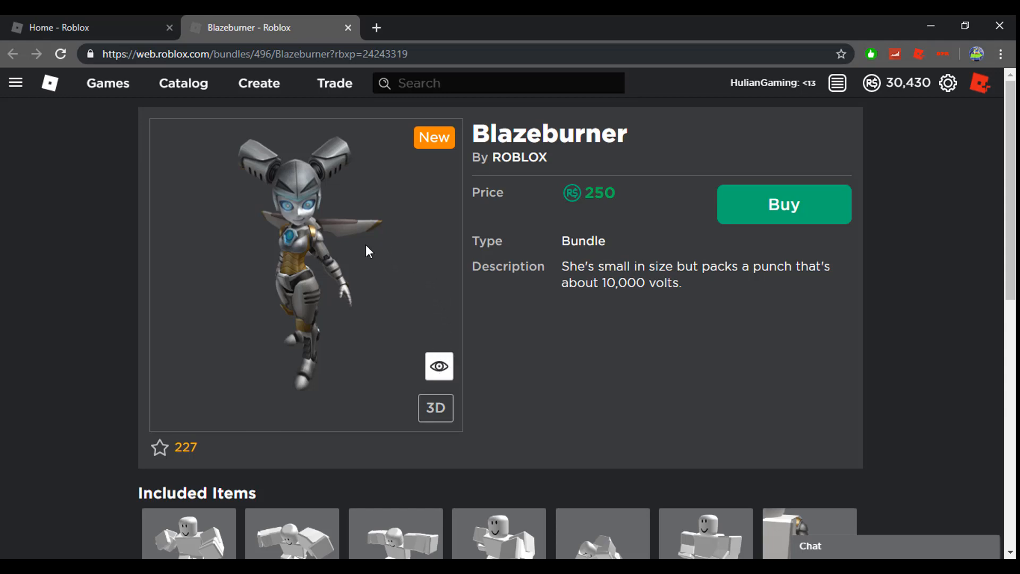
mouse_move(257, 153)
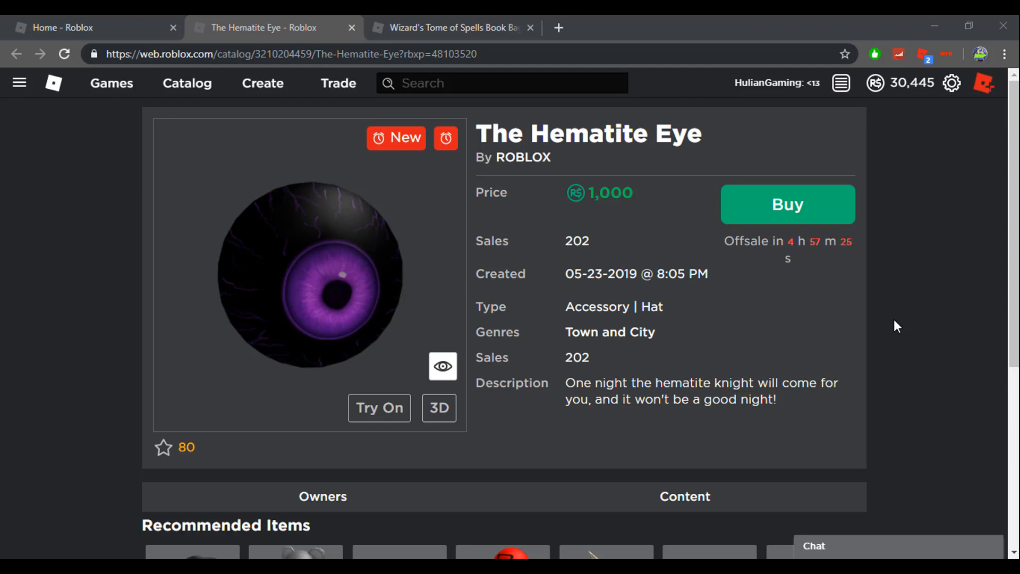
mouse_move(575, 201)
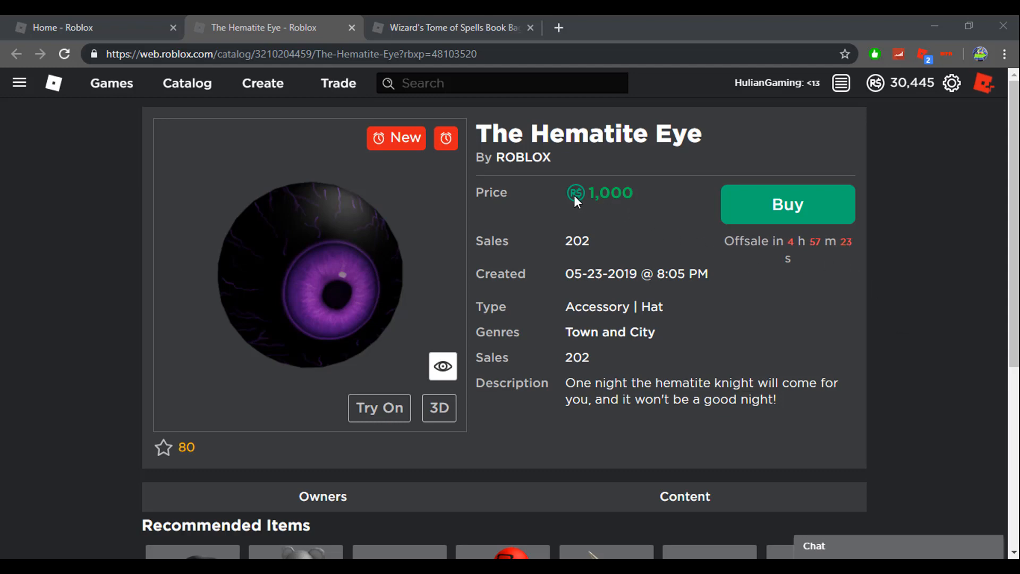
mouse_move(398, 117)
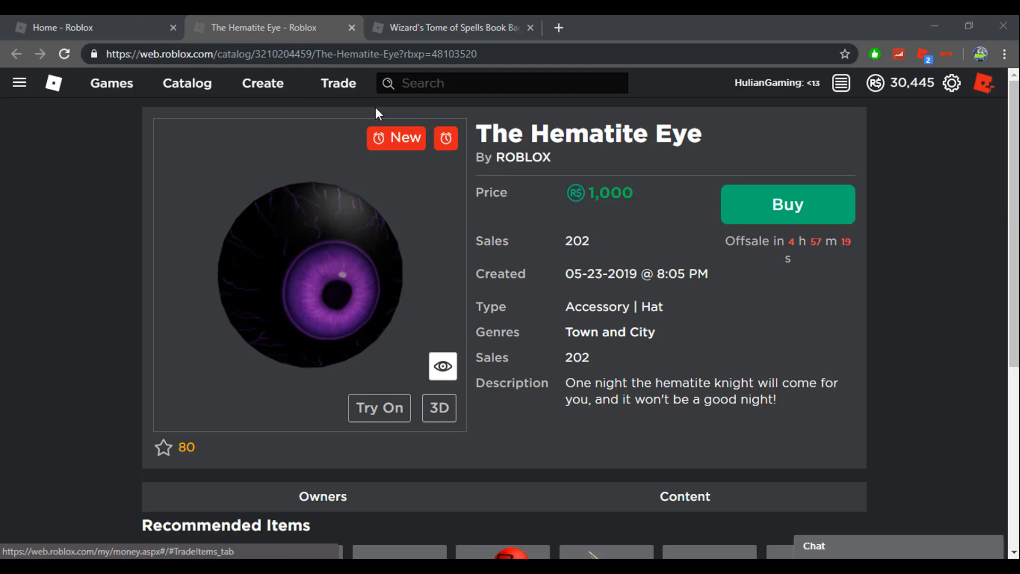
- Close the Wizard's Tome of Spells Book Bag tab and reload The Hematite Eye page
click(456, 27)
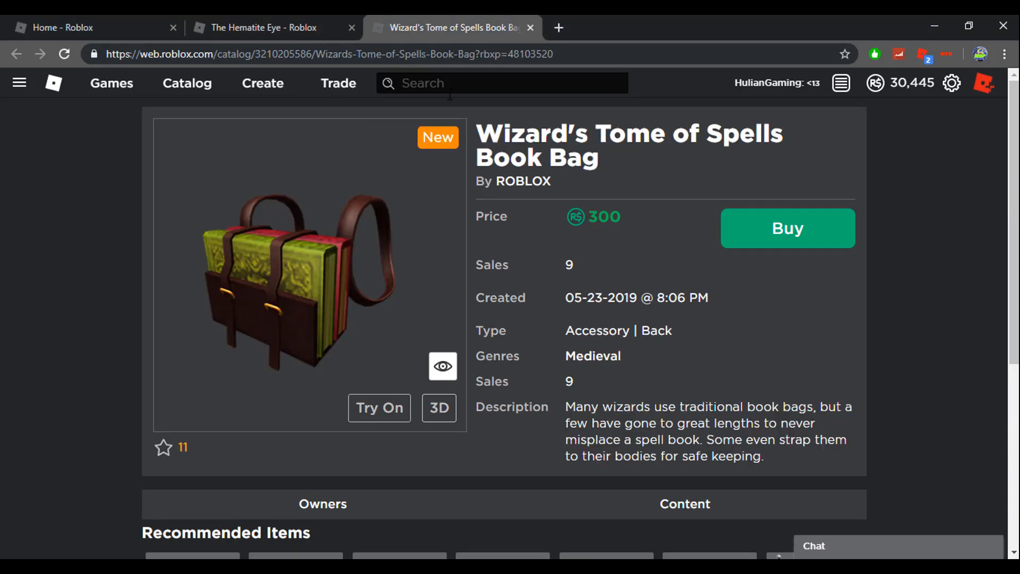
mouse_move(453, 196)
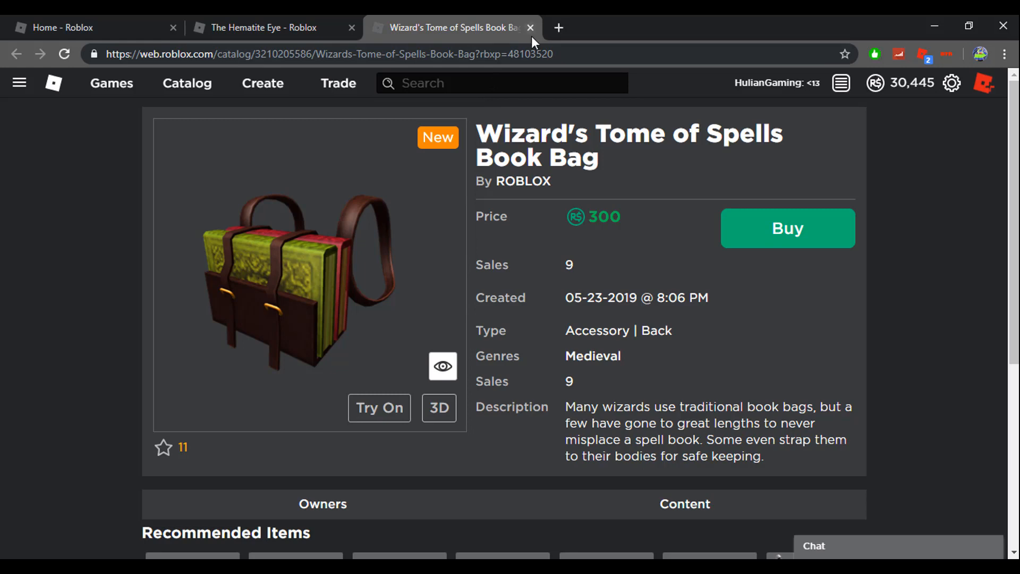
mouse_move(533, 31)
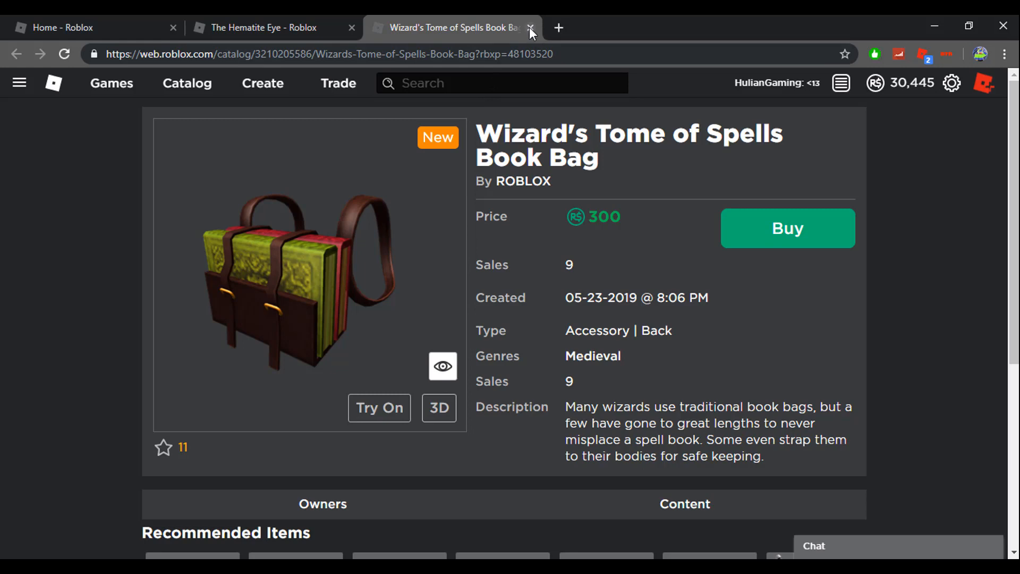
click(536, 28)
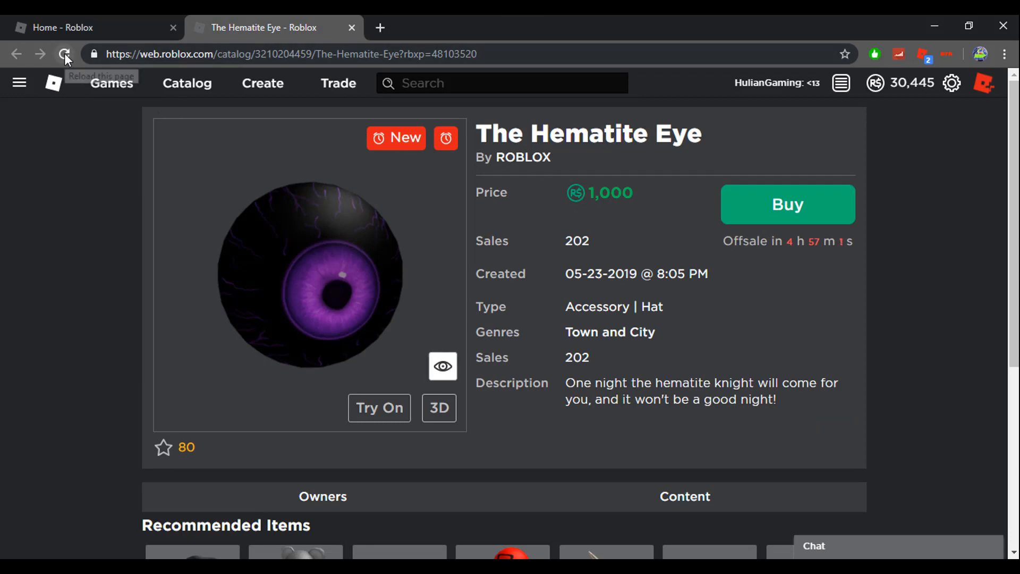
click(65, 54)
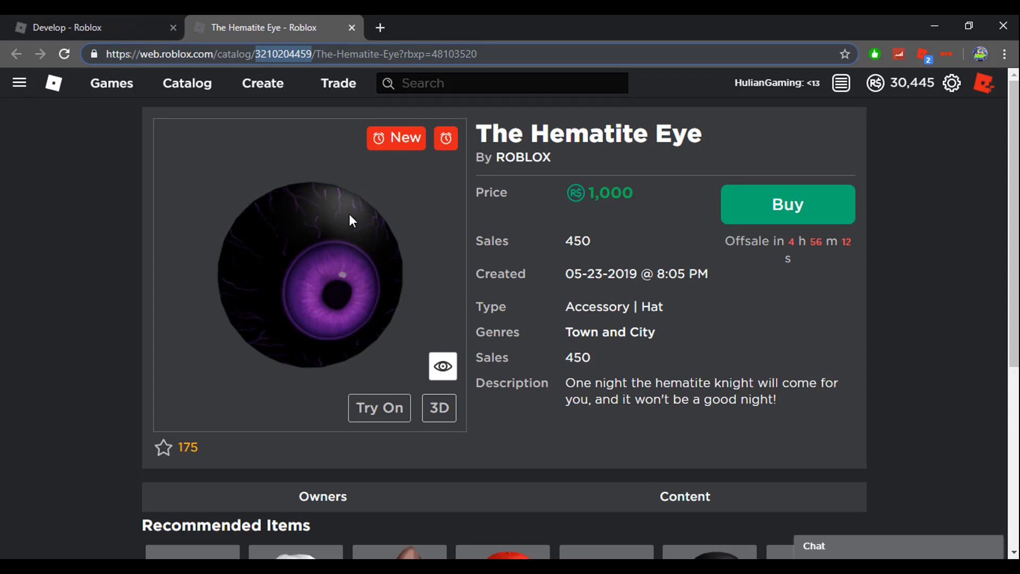
mouse_move(344, 243)
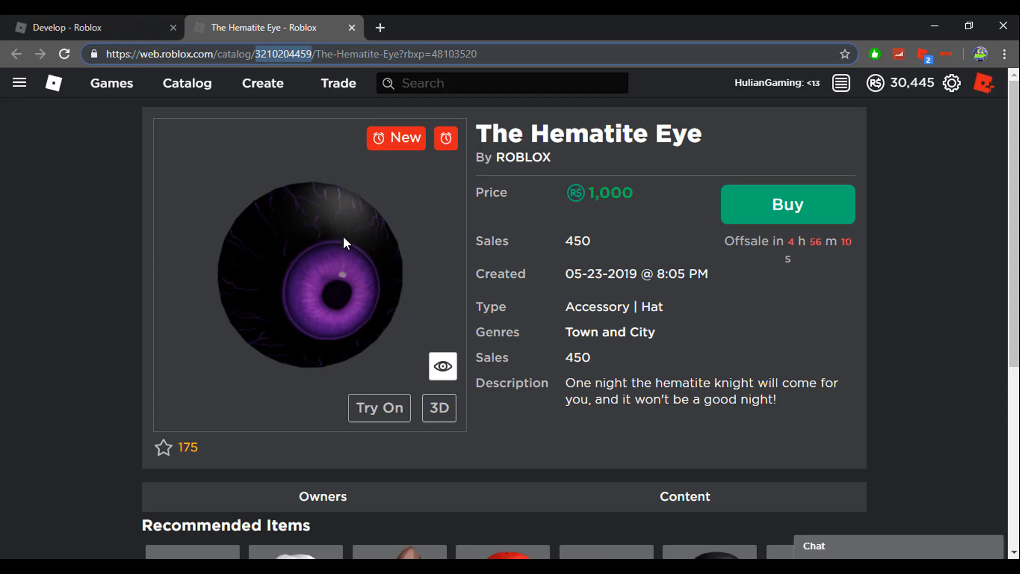
mouse_move(497, 273)
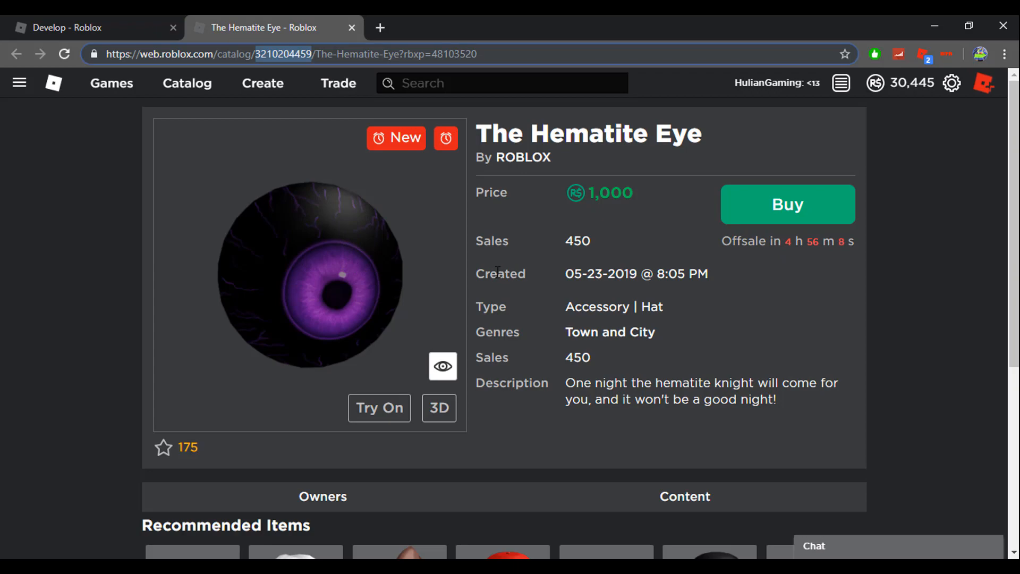